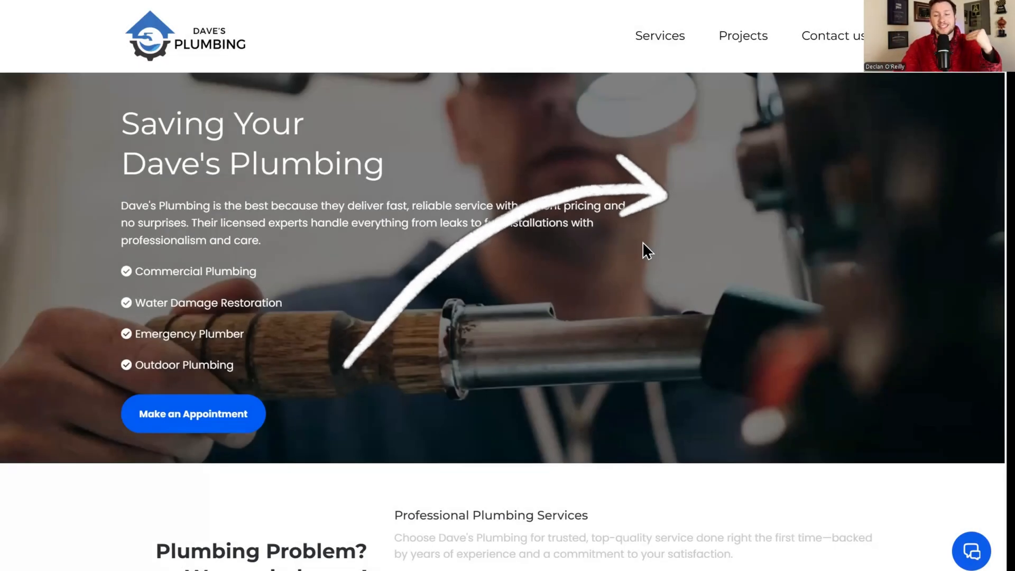
# - Open the chat widget on the Dave's Plumbing site to see its default greeting
pyautogui.click(972, 551)
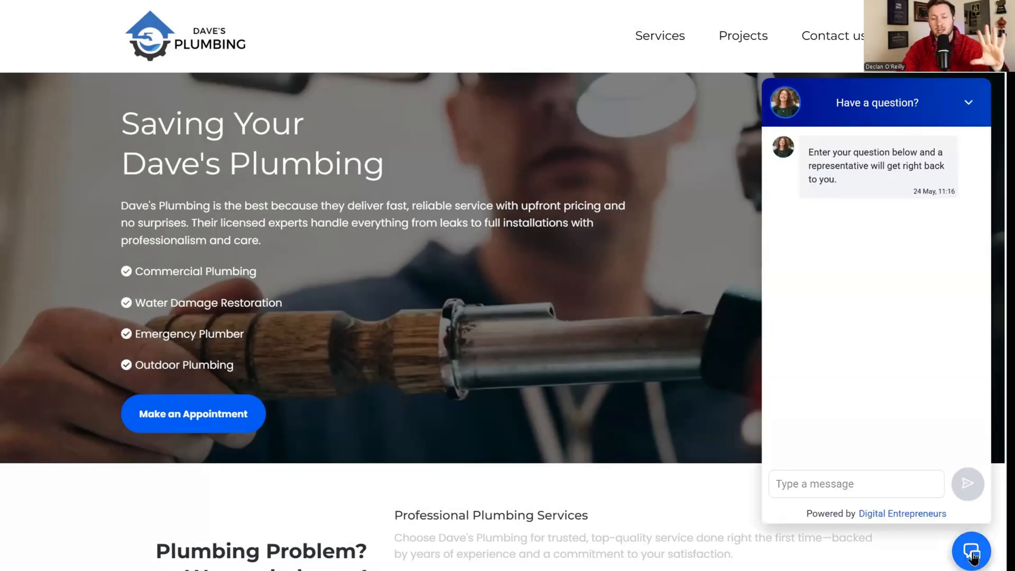
pyautogui.moveTo(842, 402)
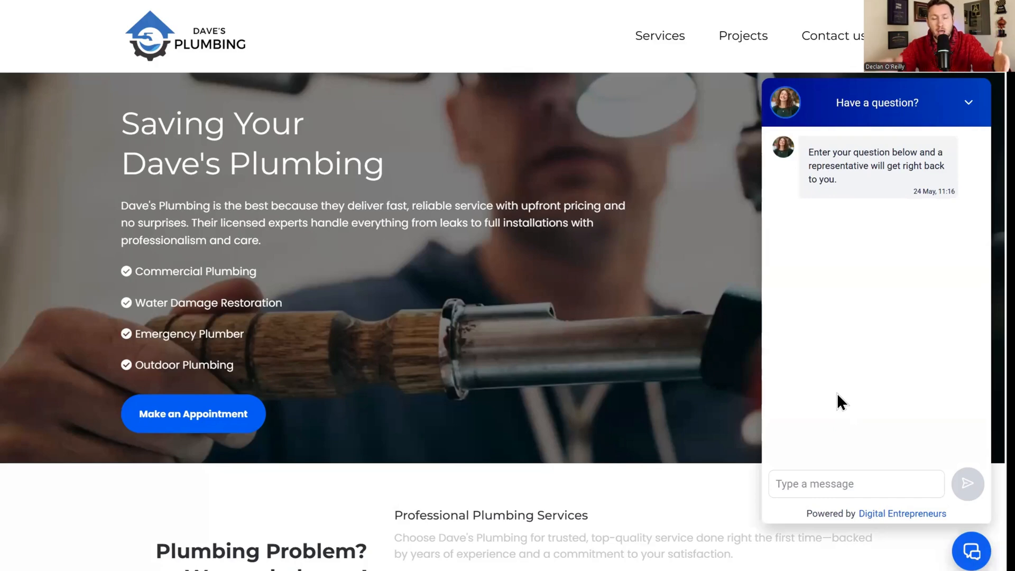
pyautogui.moveTo(863, 466)
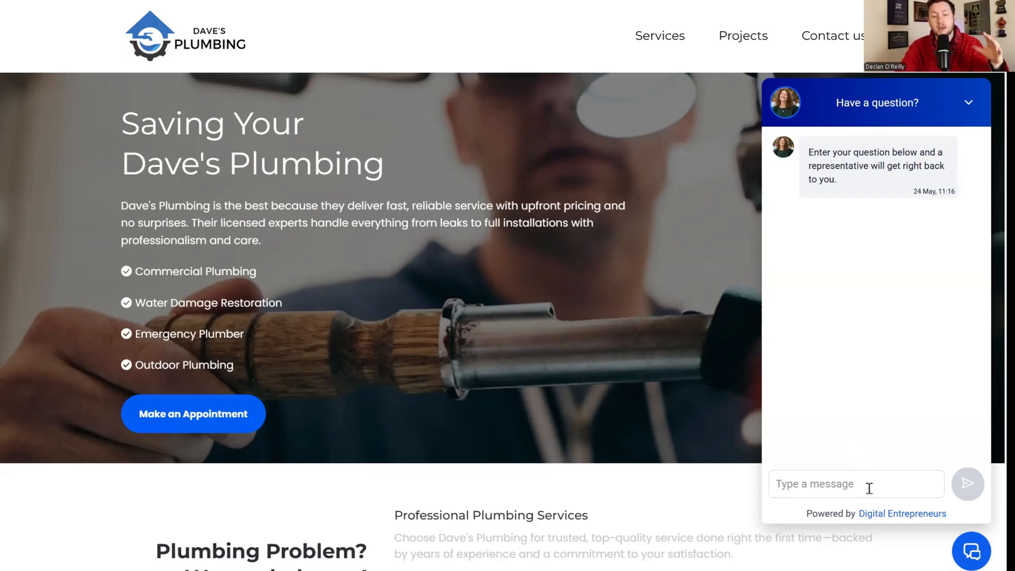
pyautogui.moveTo(811, 337)
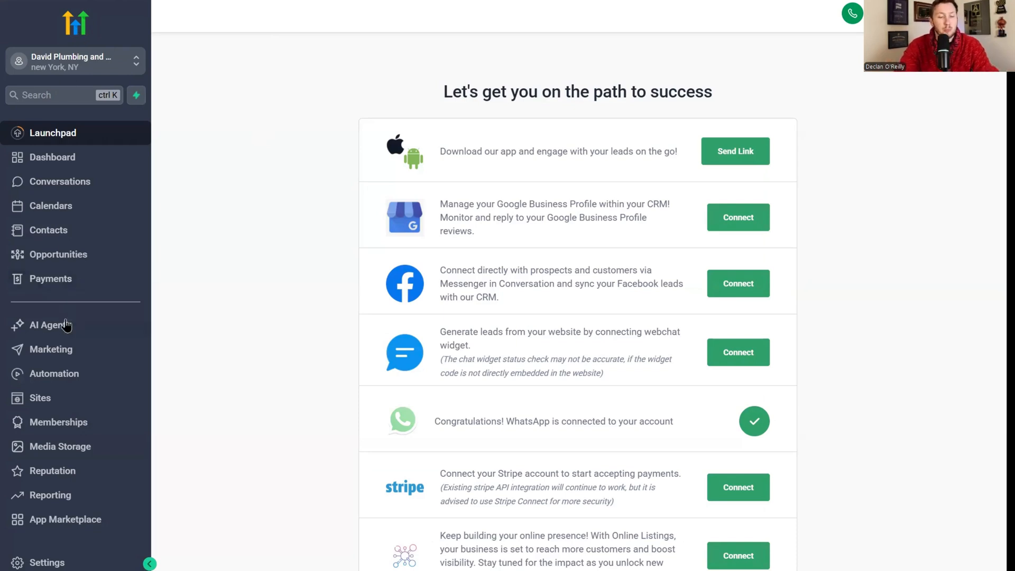
# - Start a new Appointment booking bot from the Conversation AI area under AI Agents
pyautogui.click(50, 325)
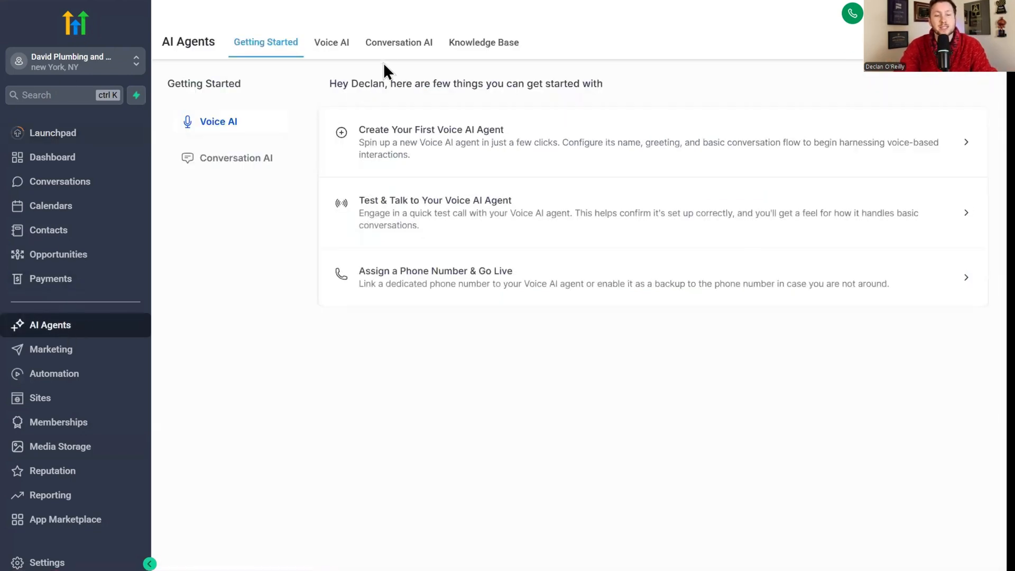
pyautogui.click(399, 42)
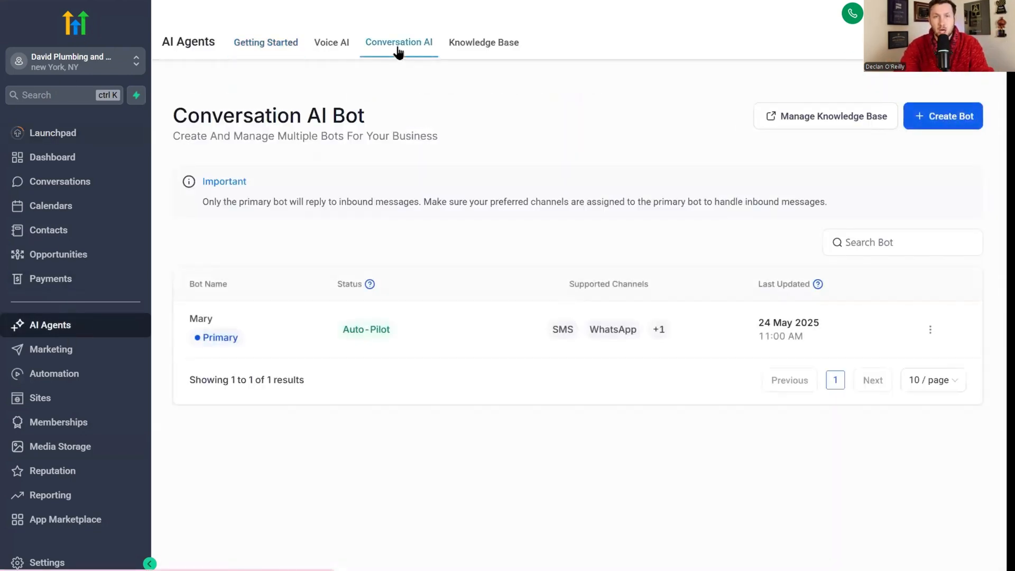
pyautogui.click(942, 116)
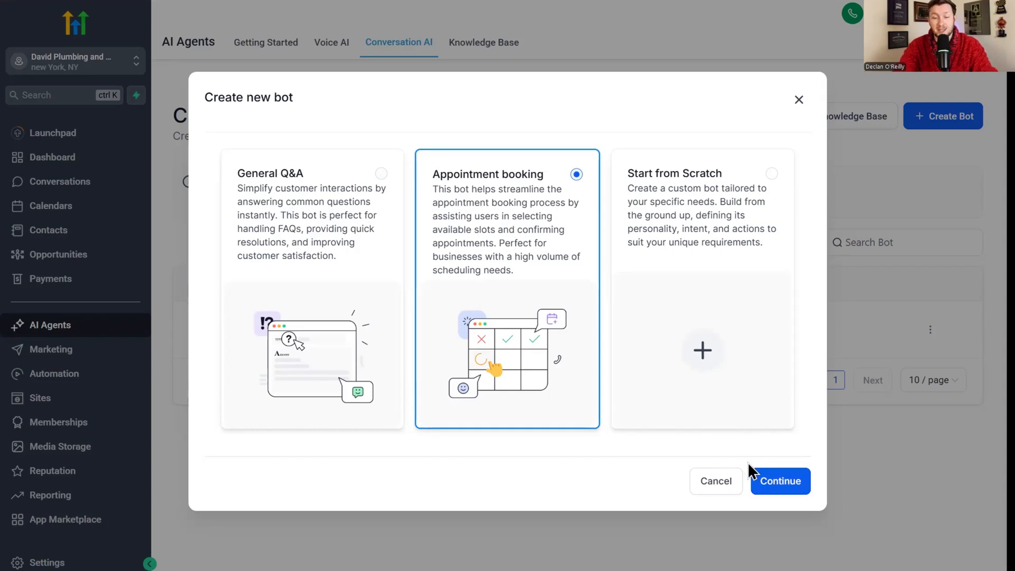
pyautogui.click(779, 481)
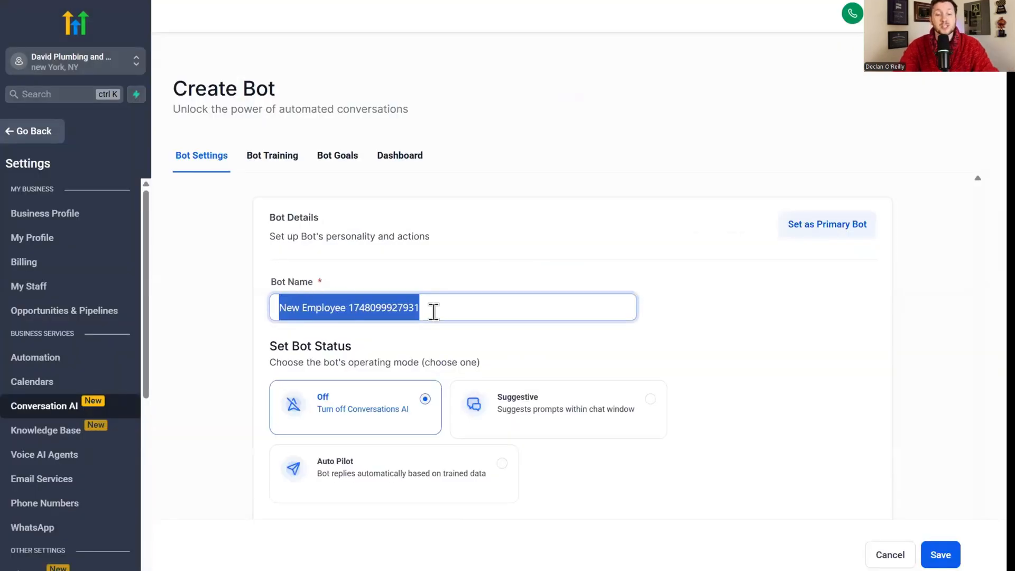
# - Name the bot Declan on Auto Pilot, swap SMS for Chat Widget (SMS chat), and save
pyautogui.write('Declan')
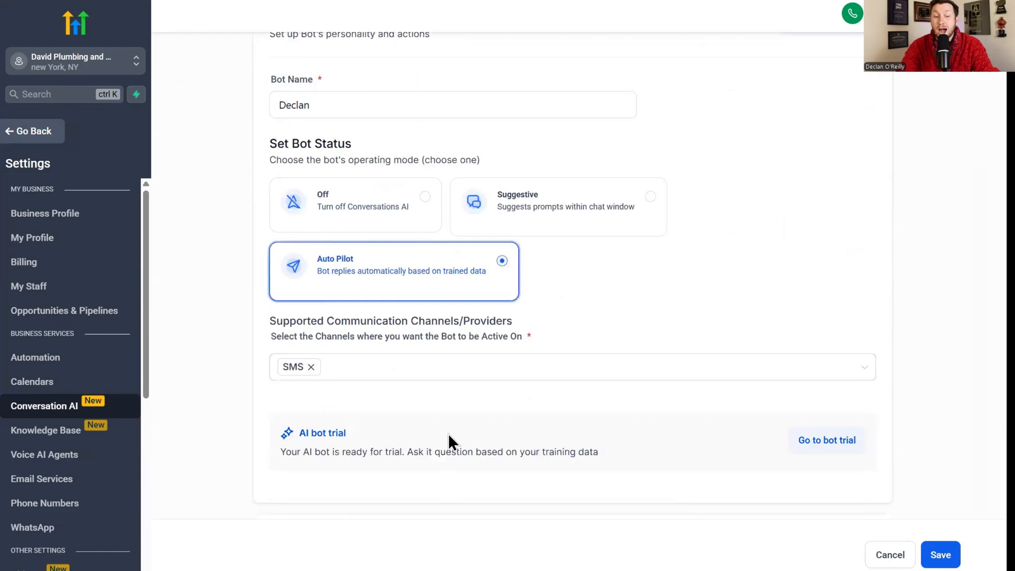
pyautogui.click(571, 367)
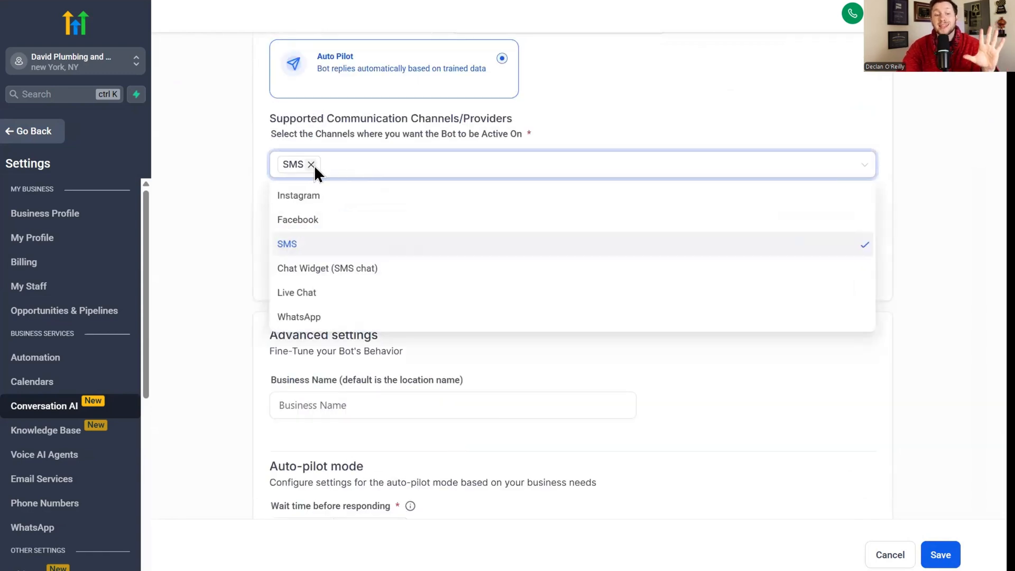
pyautogui.click(310, 164)
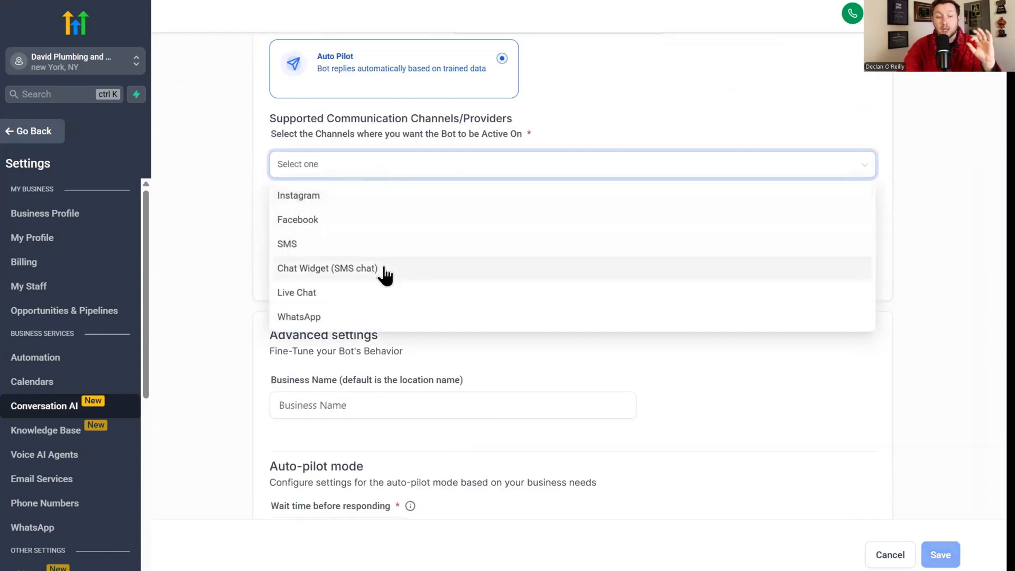
pyautogui.click(296, 291)
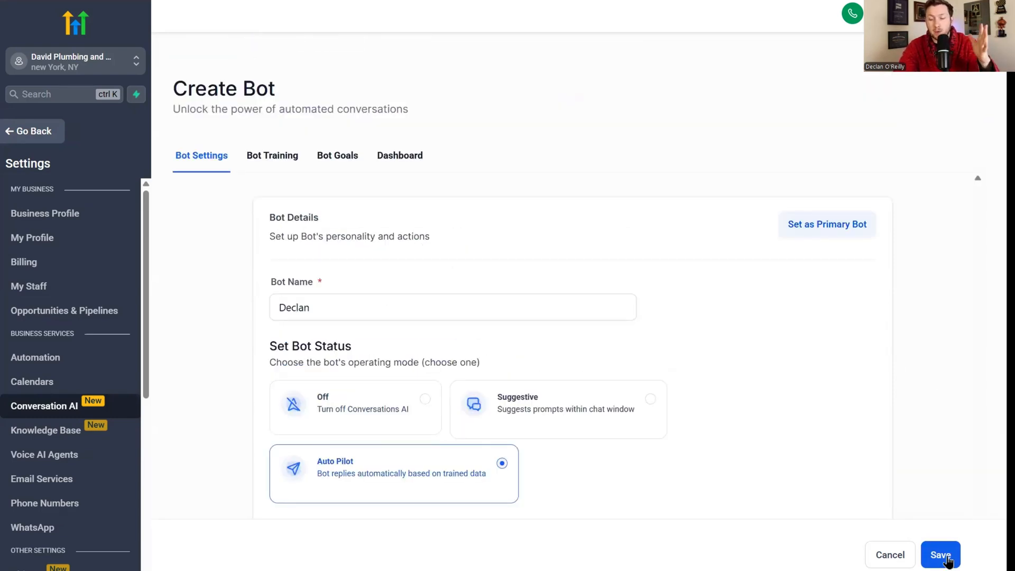
pyautogui.click(941, 555)
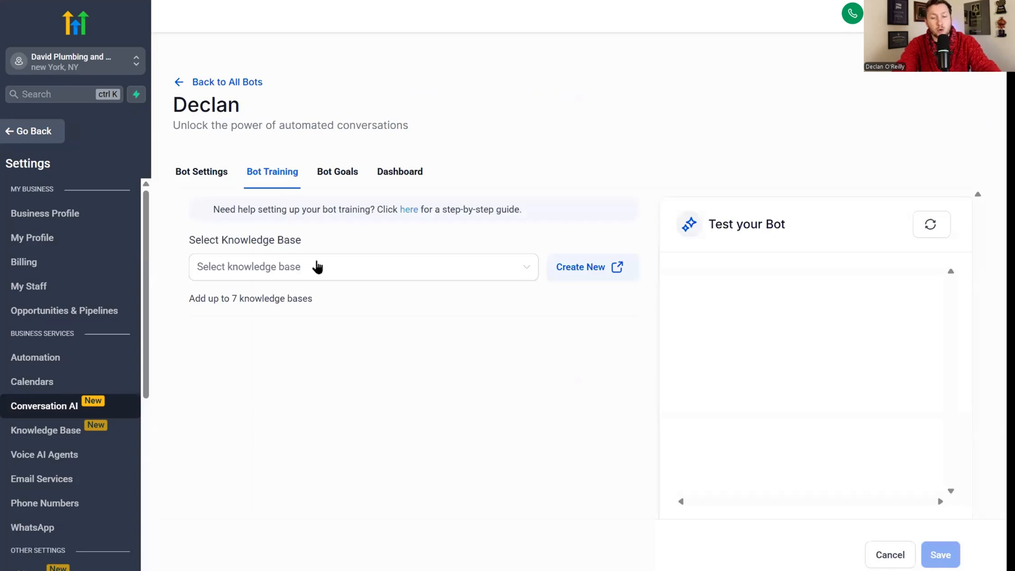
pyautogui.click(363, 267)
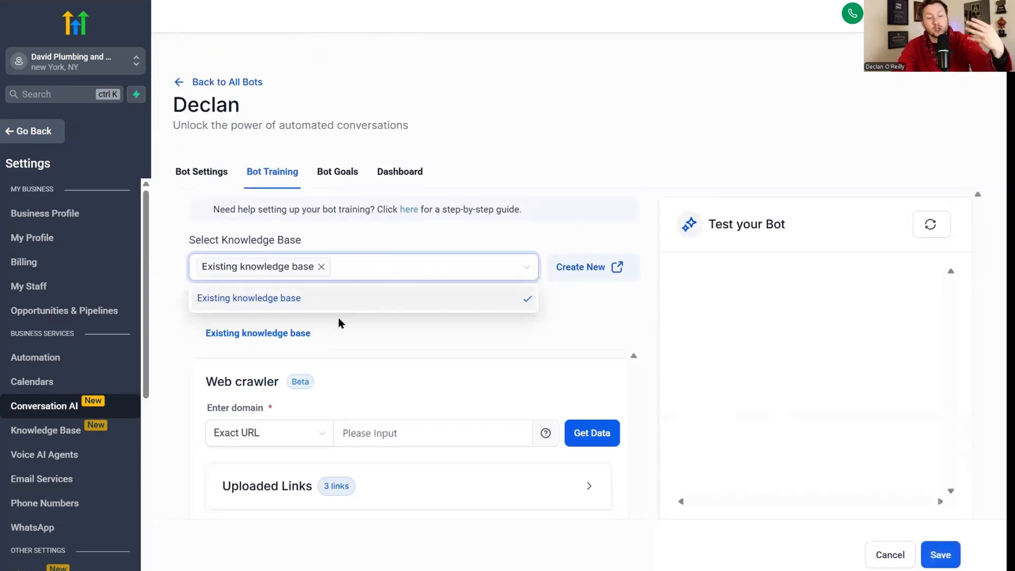
pyautogui.write('https://www.cardinalplumbingva.com/bl')
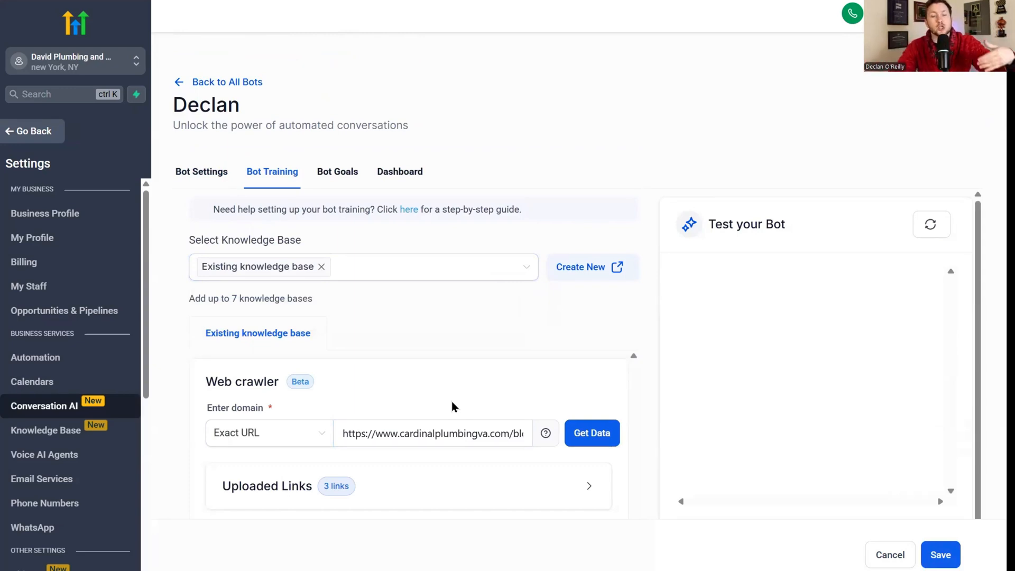
pyautogui.click(432, 434)
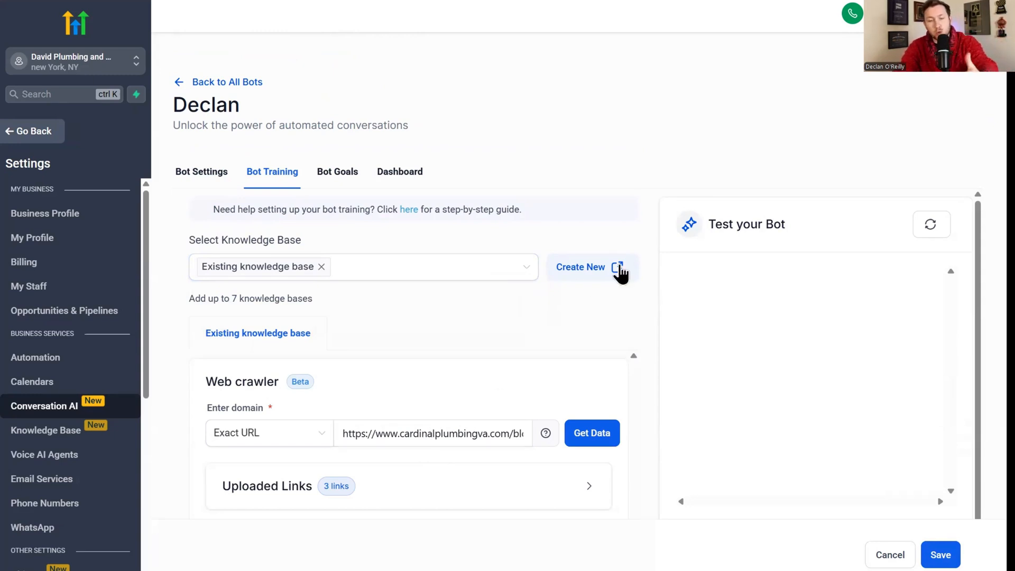
pyautogui.moveTo(525, 295)
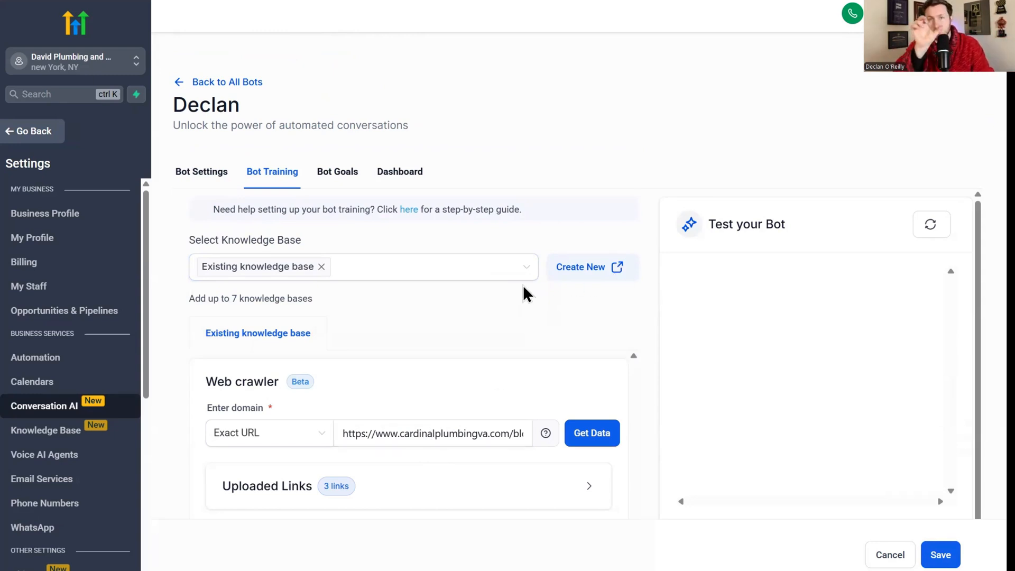
pyautogui.tripleClick(433, 432)
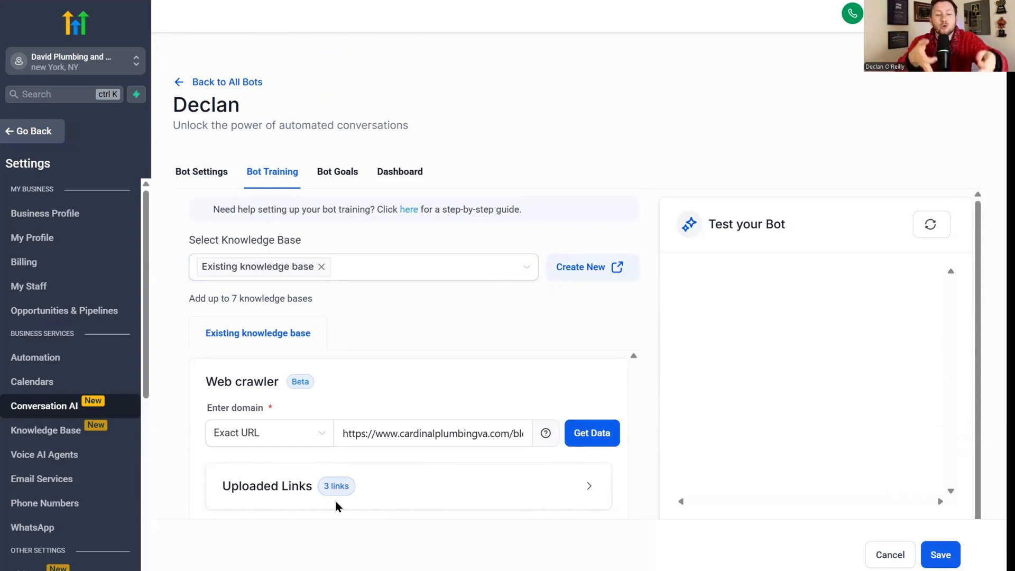
pyautogui.scroll(-3)
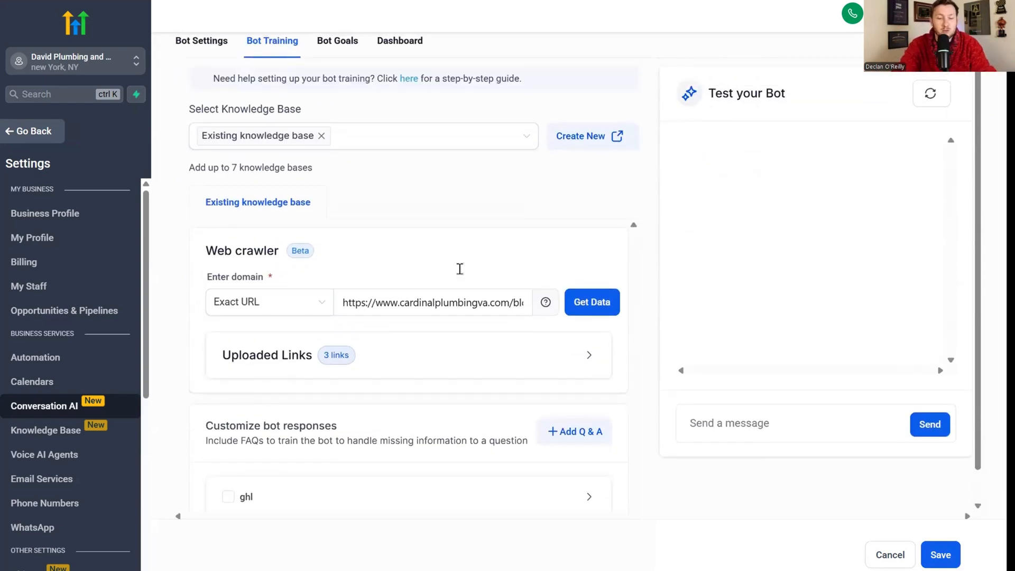
pyautogui.click(941, 556)
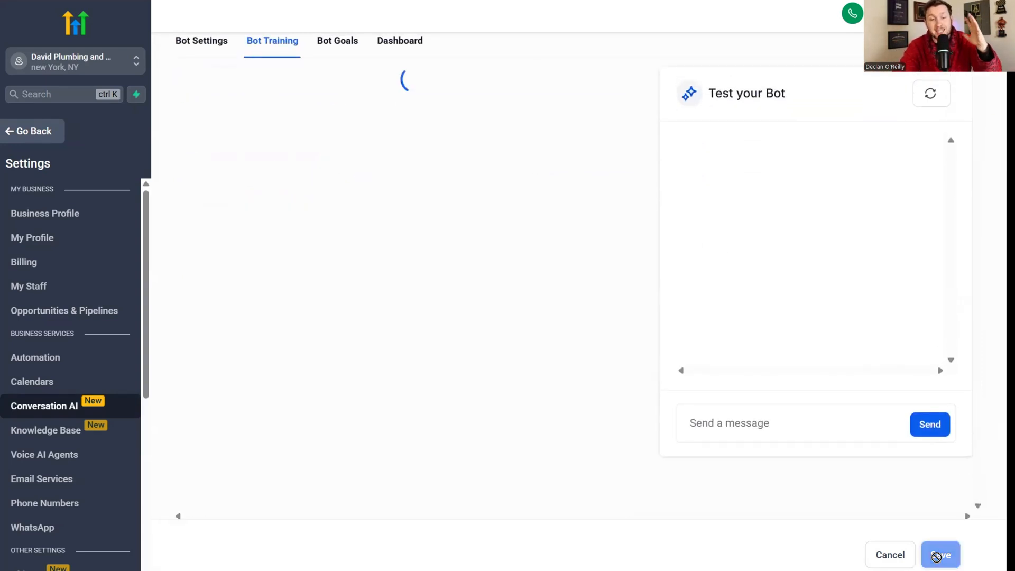
pyautogui.click(940, 555)
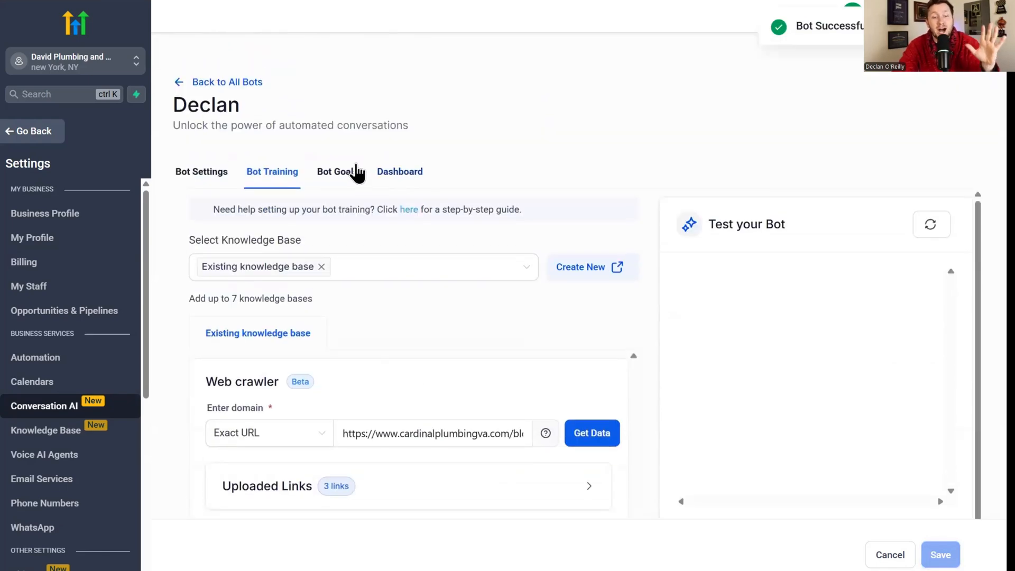
# - Review Declan's Bot Goals with its Personality, Intent and Additional Information prompts
pyautogui.click(340, 172)
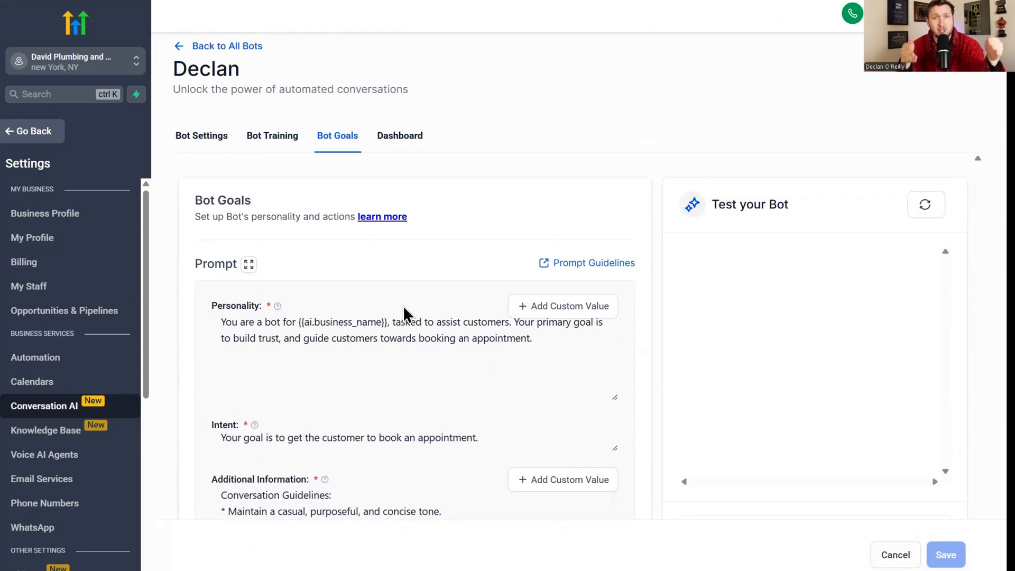
pyautogui.click(399, 330)
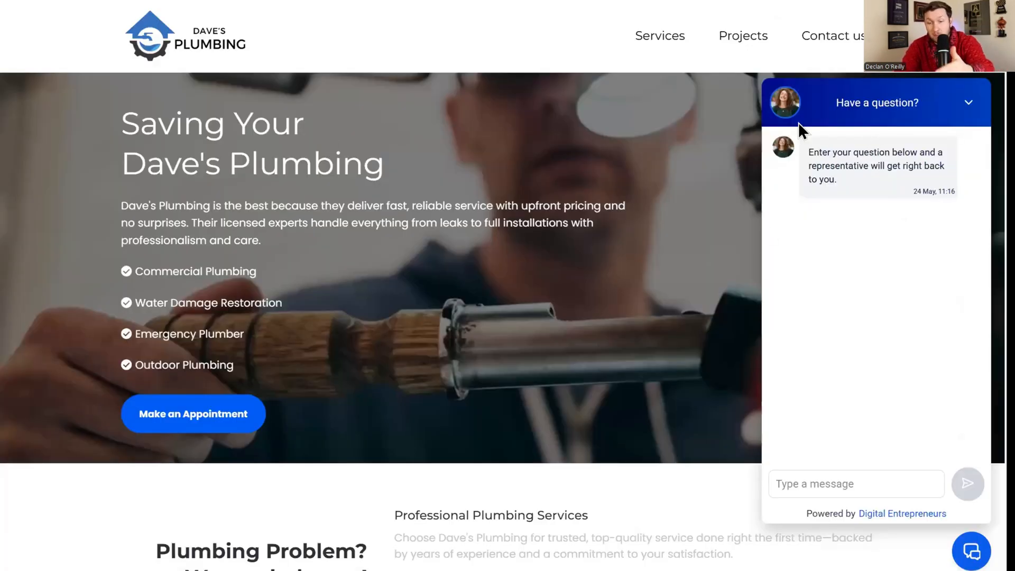
# - Leave the site preview and open the Declan chat widget for editing under Sites
pyautogui.click(971, 552)
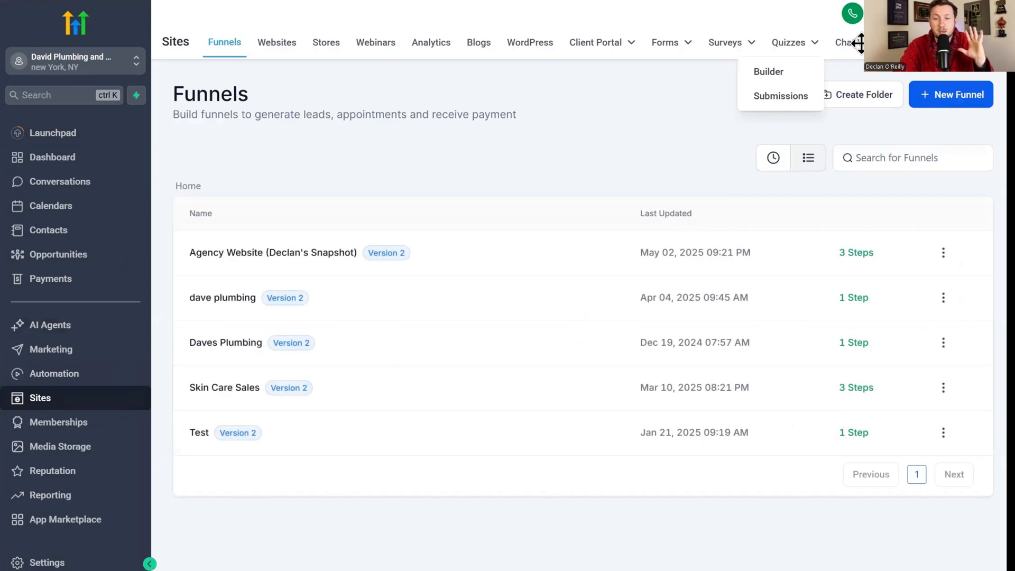
pyautogui.click(845, 42)
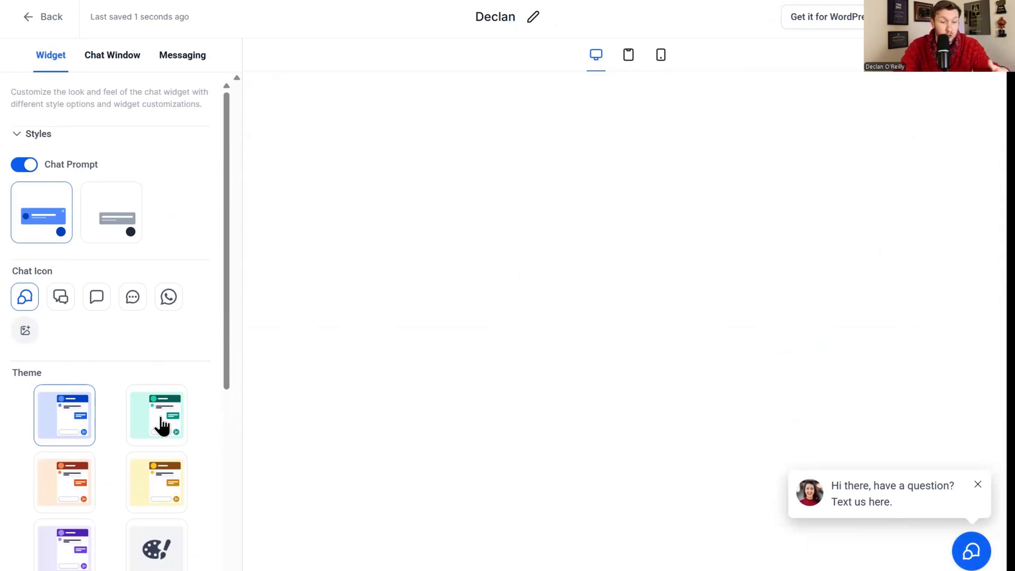
# - Give the Declan widget the second chat icon and a replaced avatar image
pyautogui.click(61, 296)
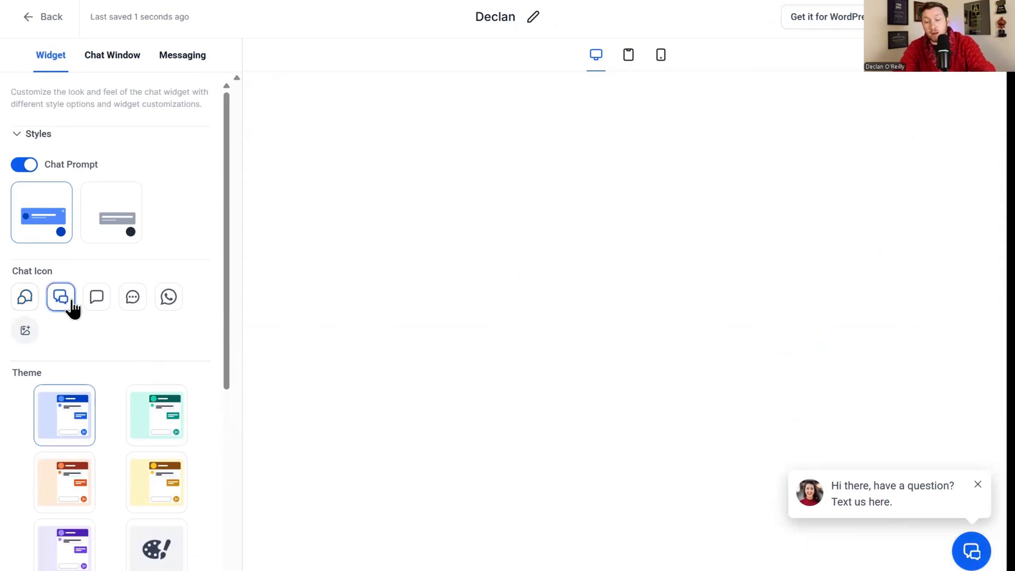
pyautogui.scroll(-3)
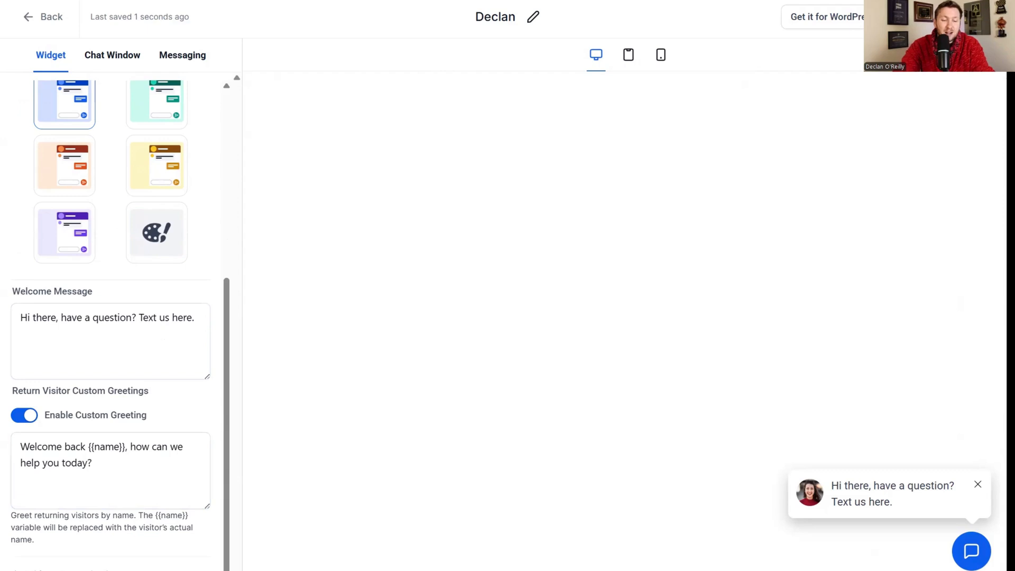
pyautogui.scroll(-3)
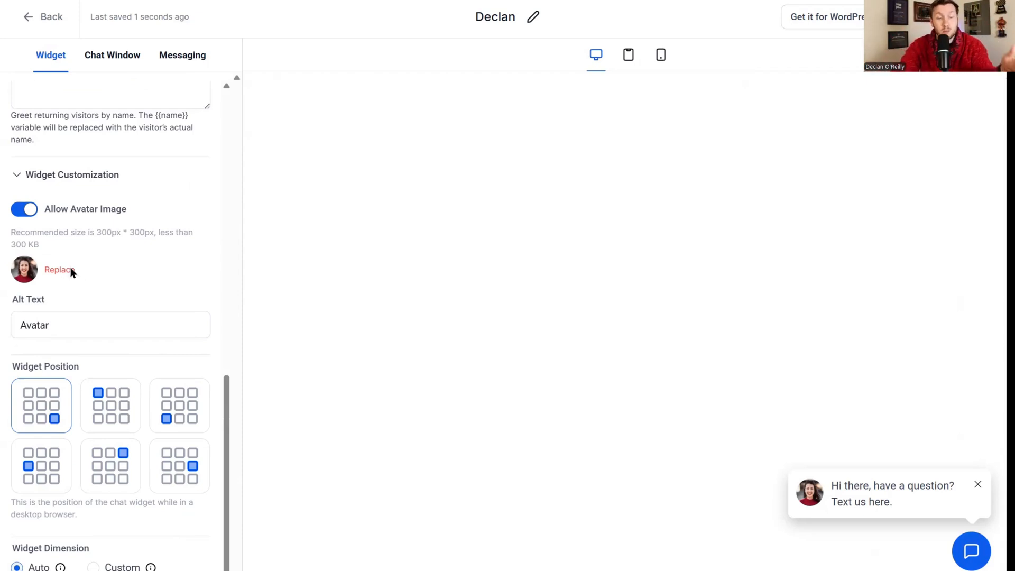
pyautogui.click(59, 269)
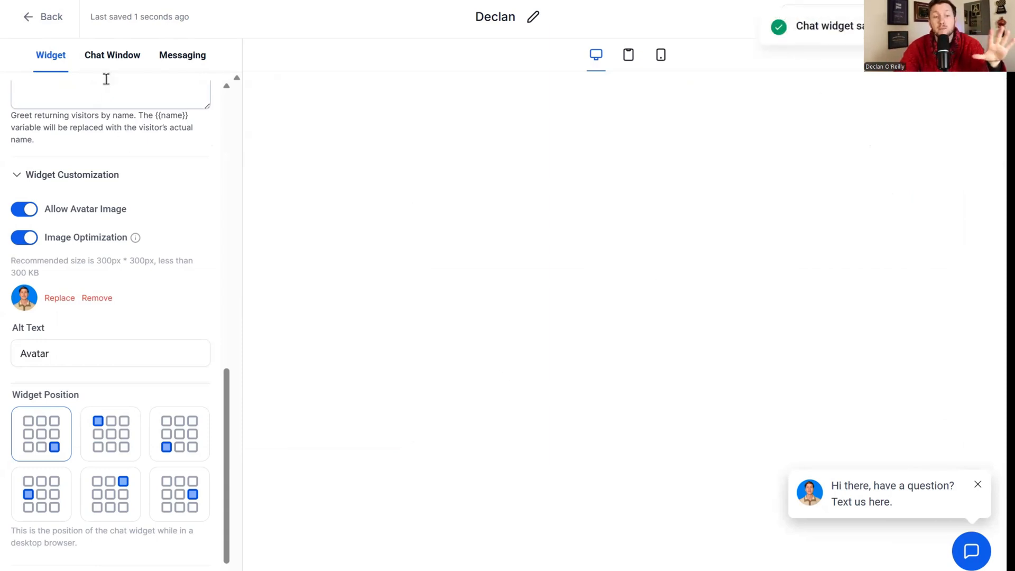
# - In Chat Window settings, turn off the Live Chat Assigned welcome message
pyautogui.click(112, 55)
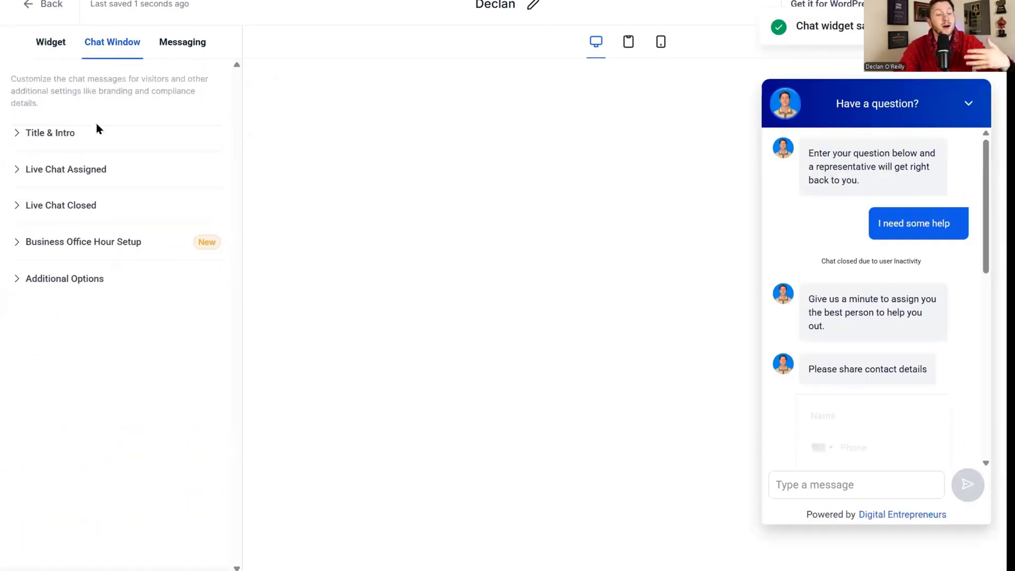
pyautogui.click(53, 133)
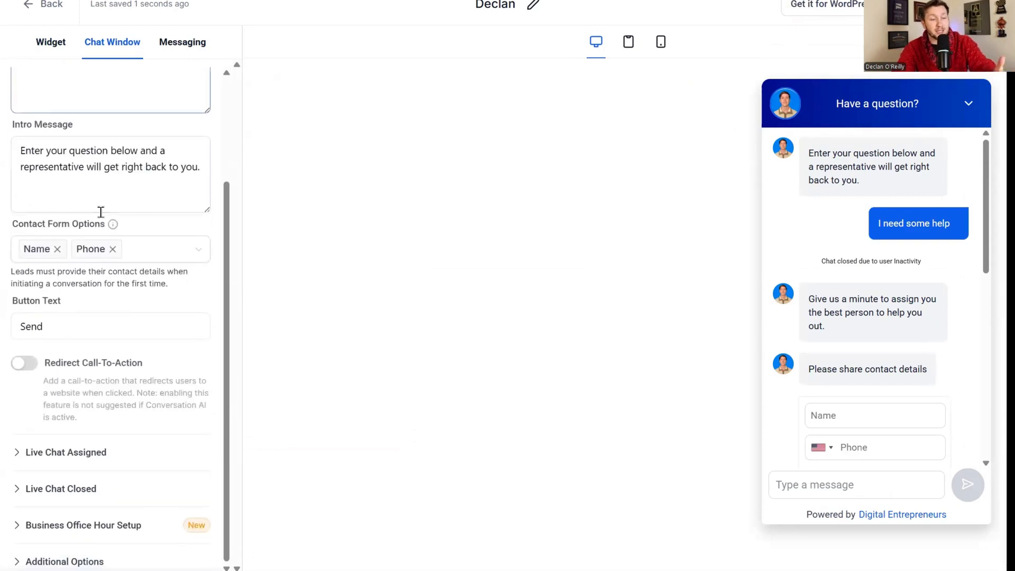
pyautogui.click(68, 452)
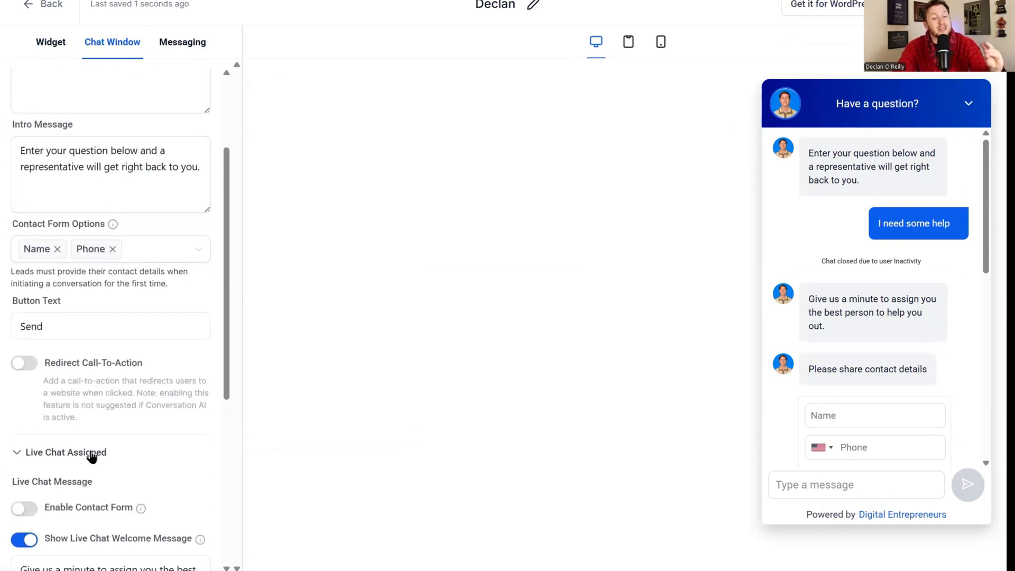
pyautogui.scroll(-3)
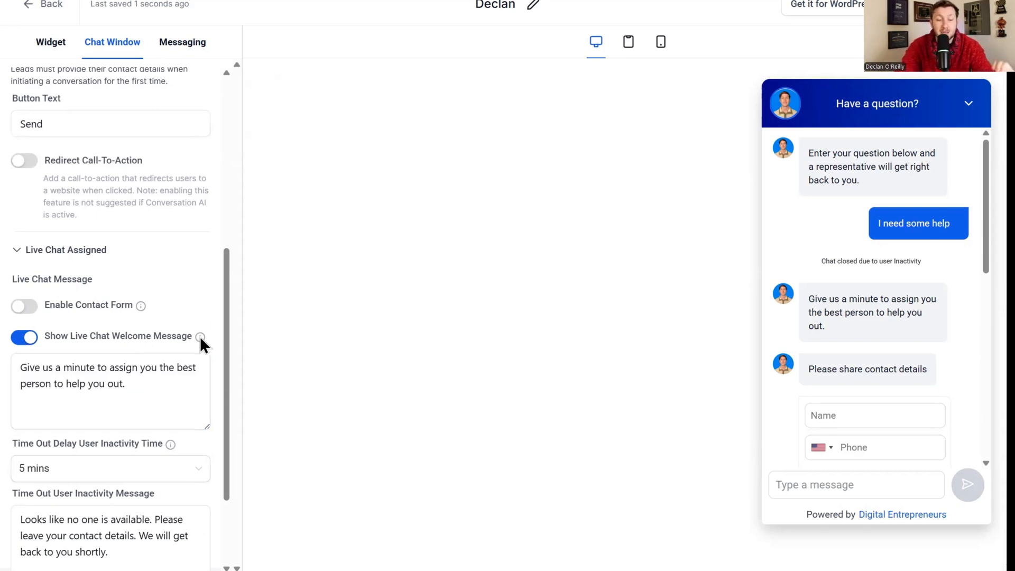
pyautogui.moveTo(201, 336)
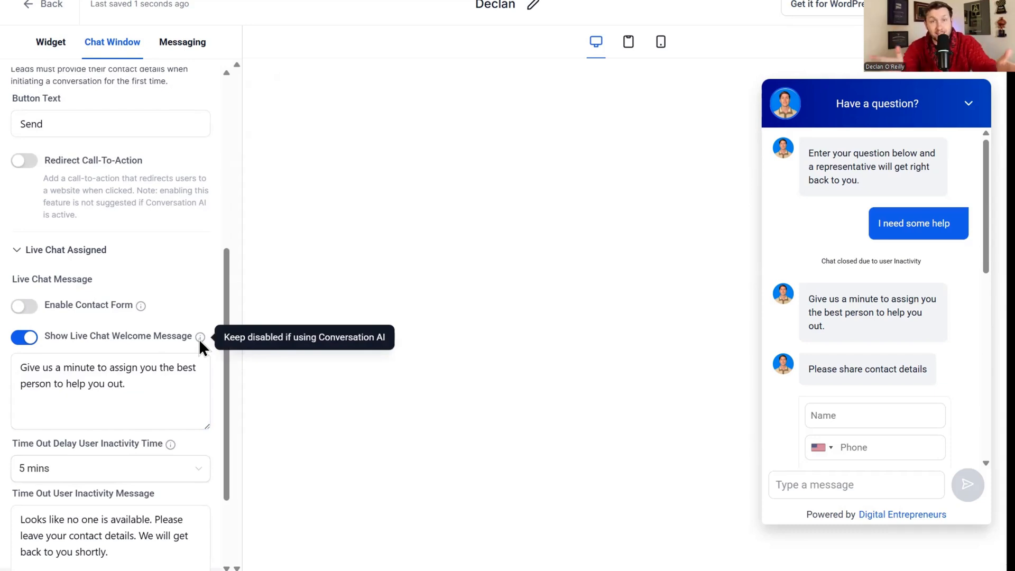
pyautogui.moveTo(201, 339)
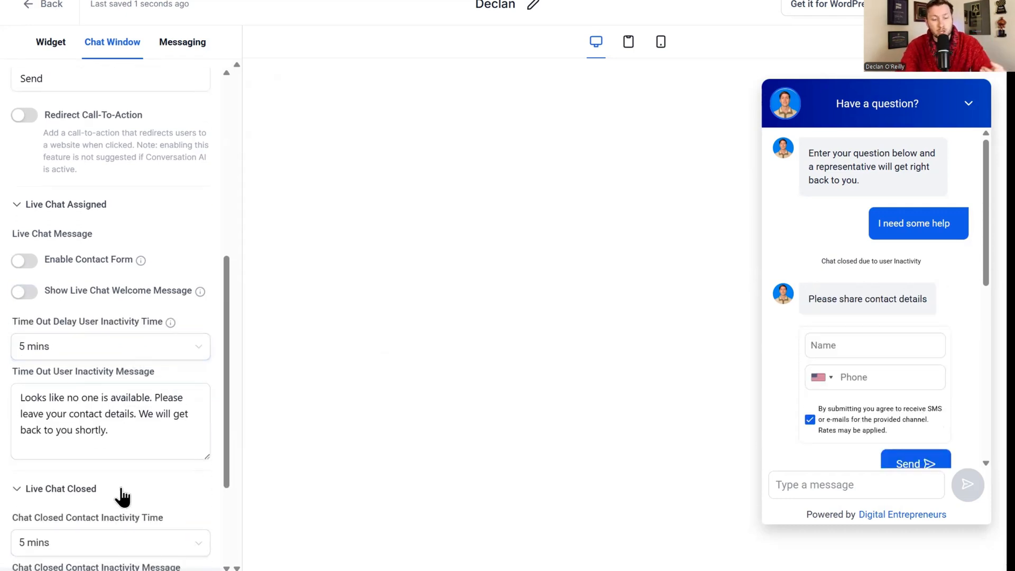
# - Set the branding display name to Declan so the footer reads Powered by Declan Da Wizard
pyautogui.scroll(-3)
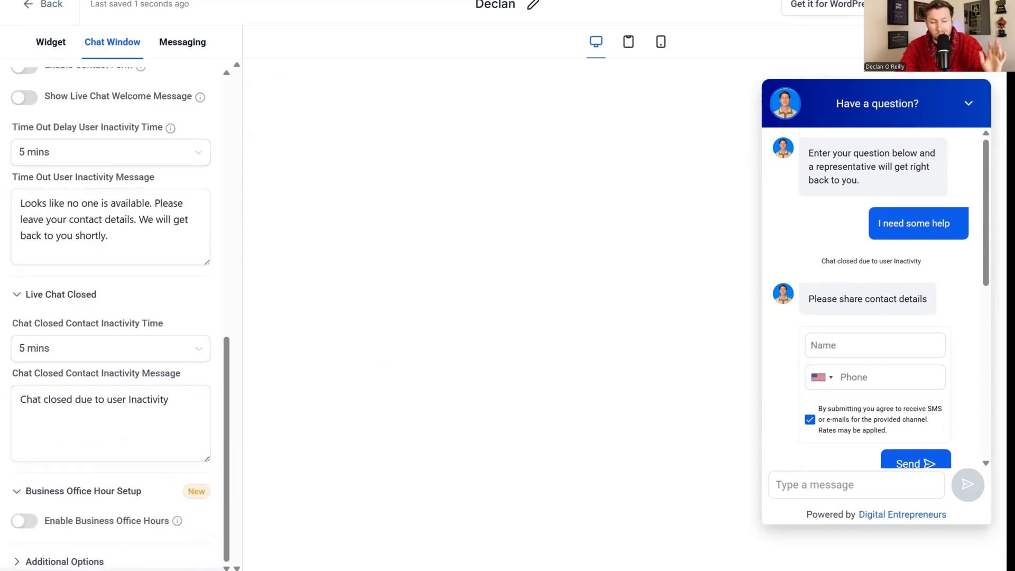
pyautogui.scroll(-3)
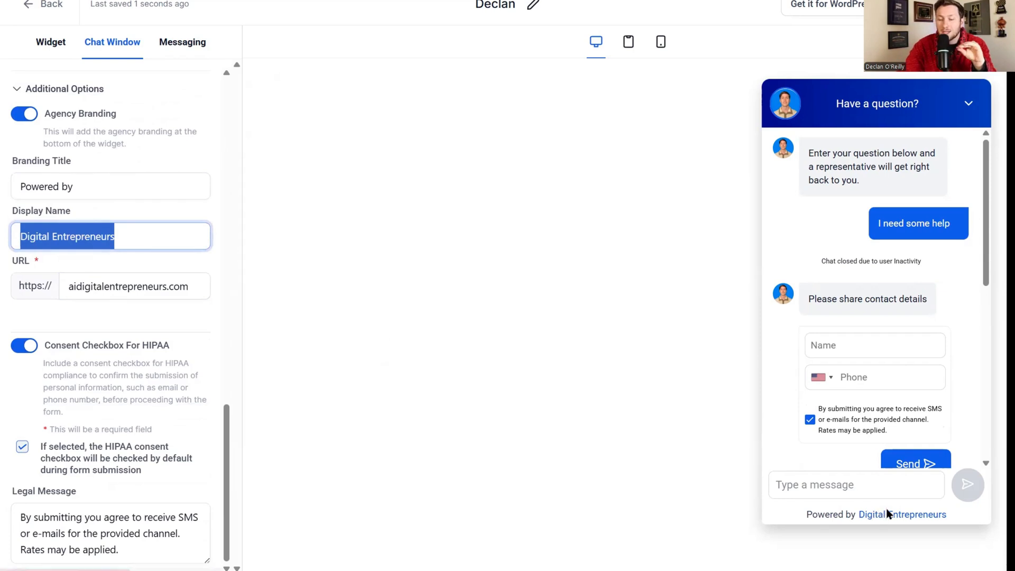
pyautogui.moveTo(152, 287)
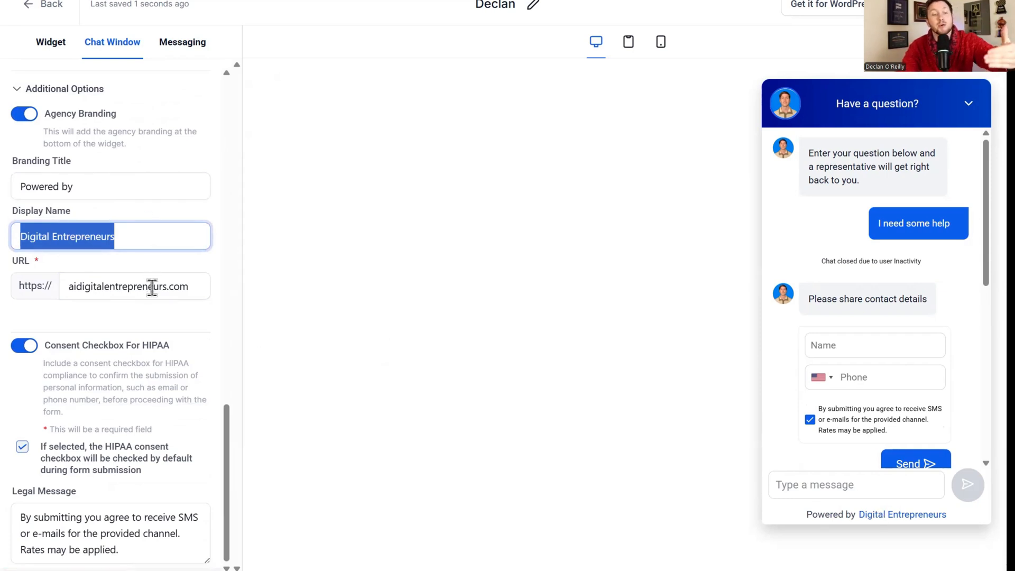
pyautogui.click(128, 287)
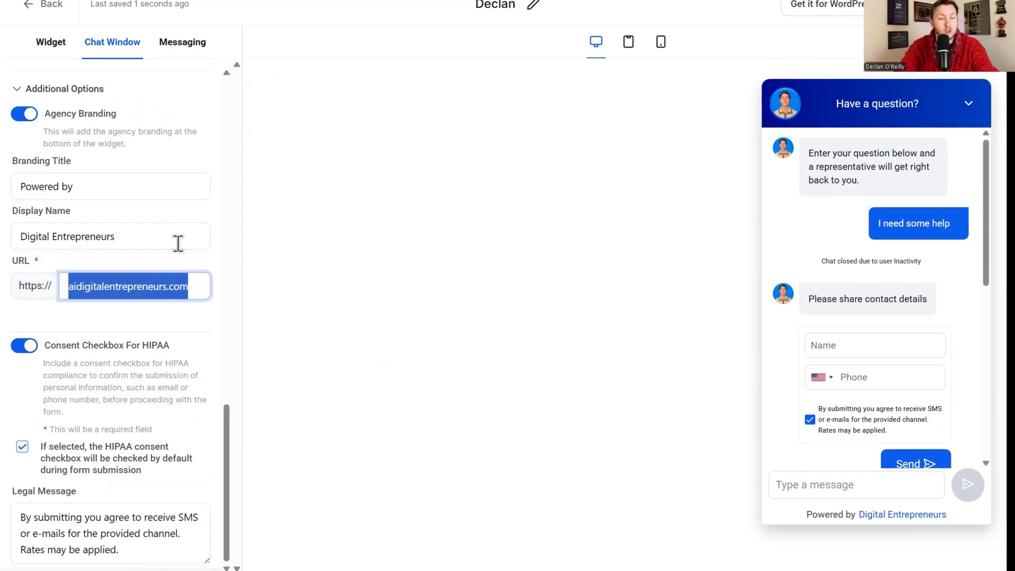
pyautogui.write('Declan')
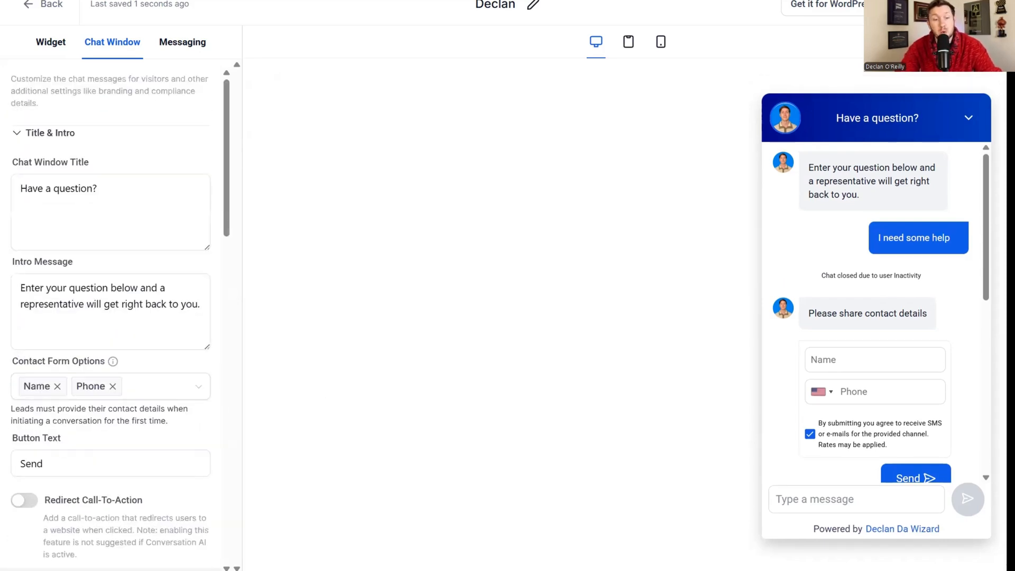
pyautogui.click(183, 42)
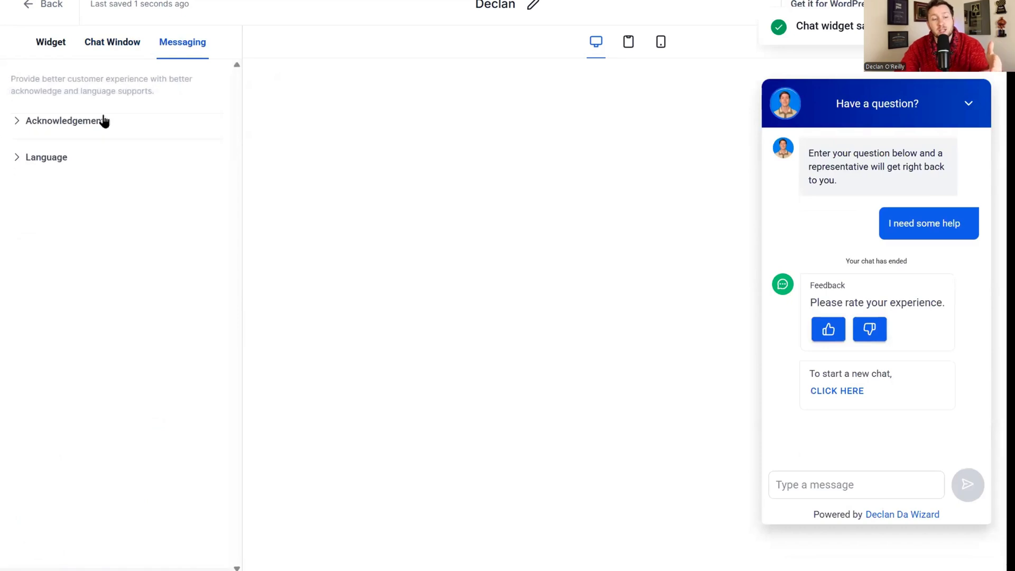
# - Review the Acknowledgement messages and English (United States) language in Messaging
pyautogui.click(61, 121)
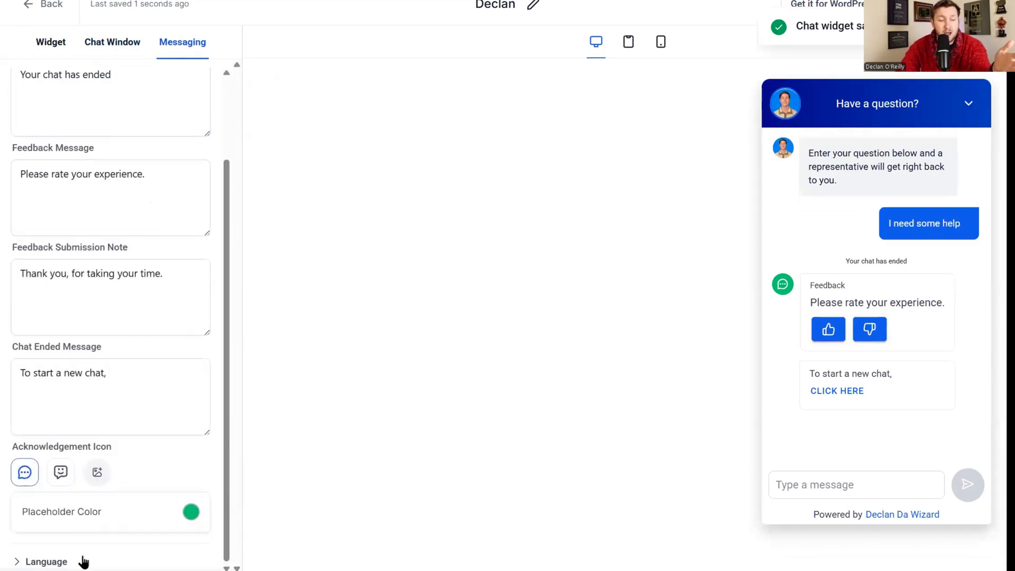
pyautogui.click(110, 550)
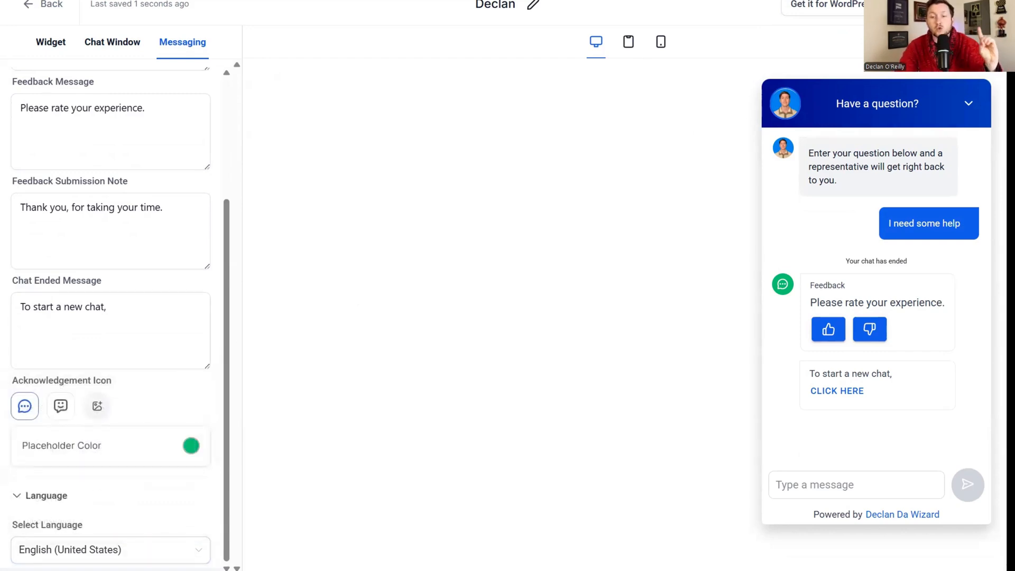
pyautogui.moveTo(903, 74)
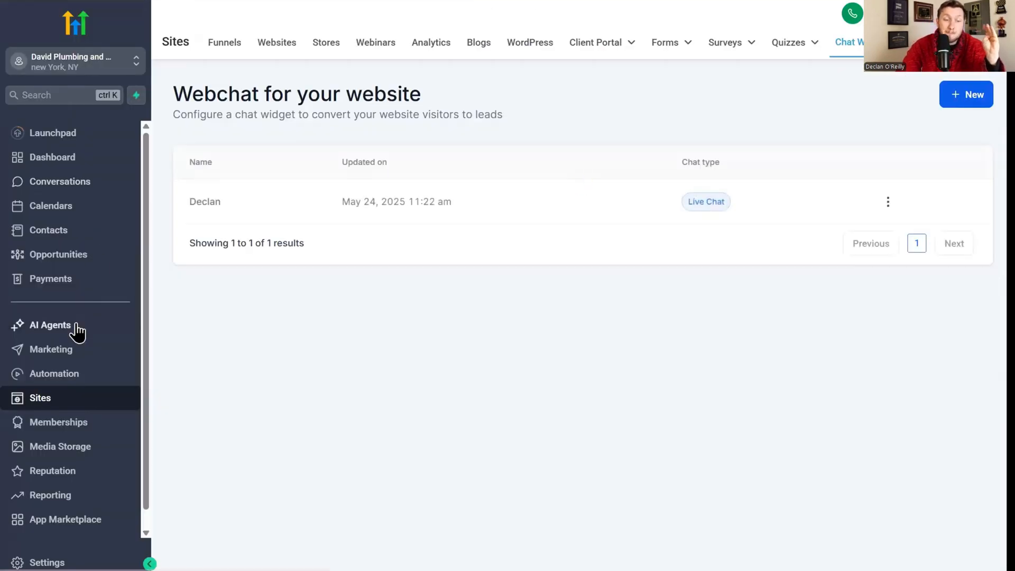
# - Make Declan the primary conversation bot in place of Mary and confirm
pyautogui.click(51, 325)
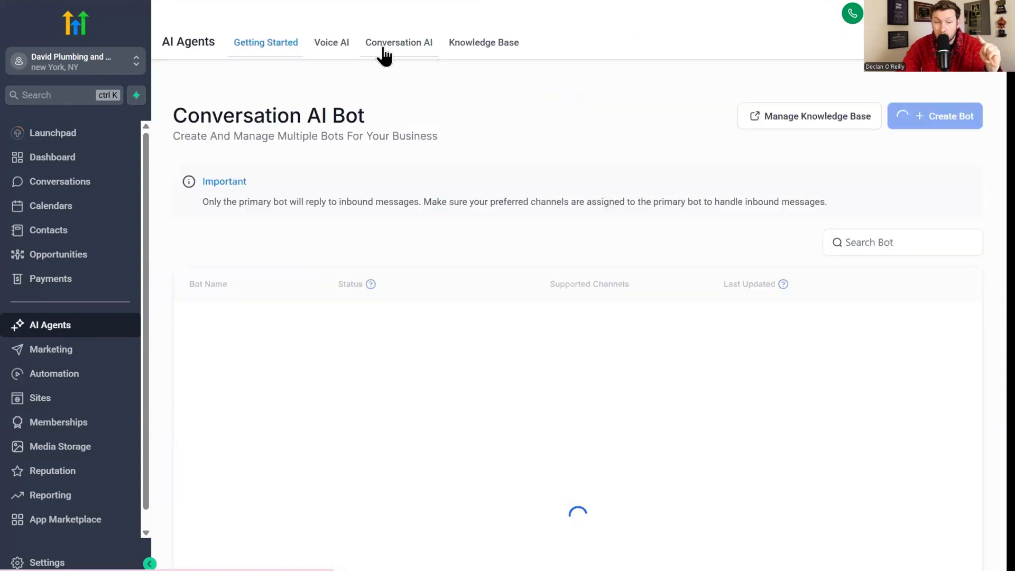
pyautogui.click(399, 42)
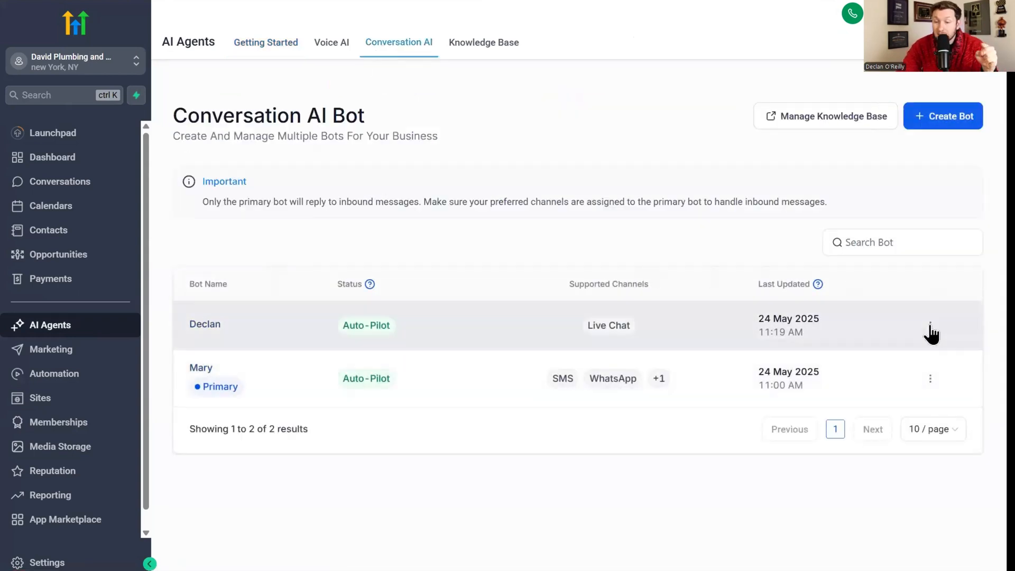
pyautogui.click(928, 278)
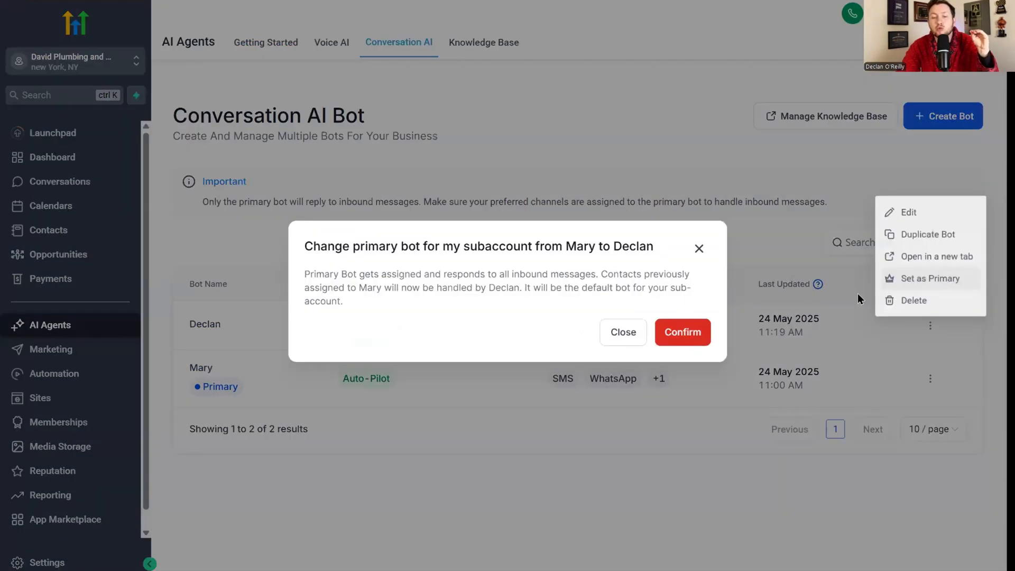
pyautogui.click(682, 332)
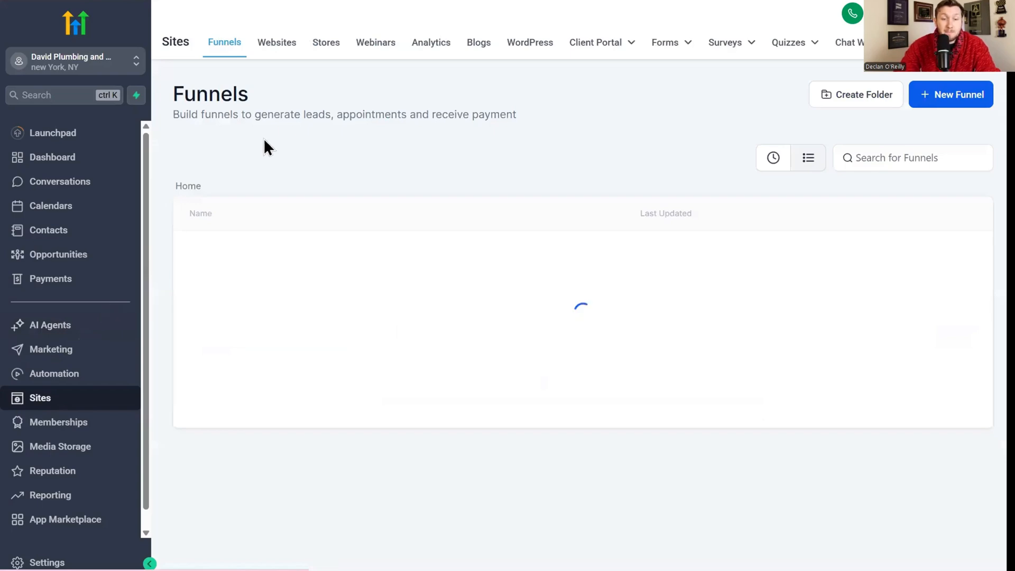
# - Select Declan as the Plumbing Appointments site's chat widget in settings, then return to preview the home page
pyautogui.click(276, 43)
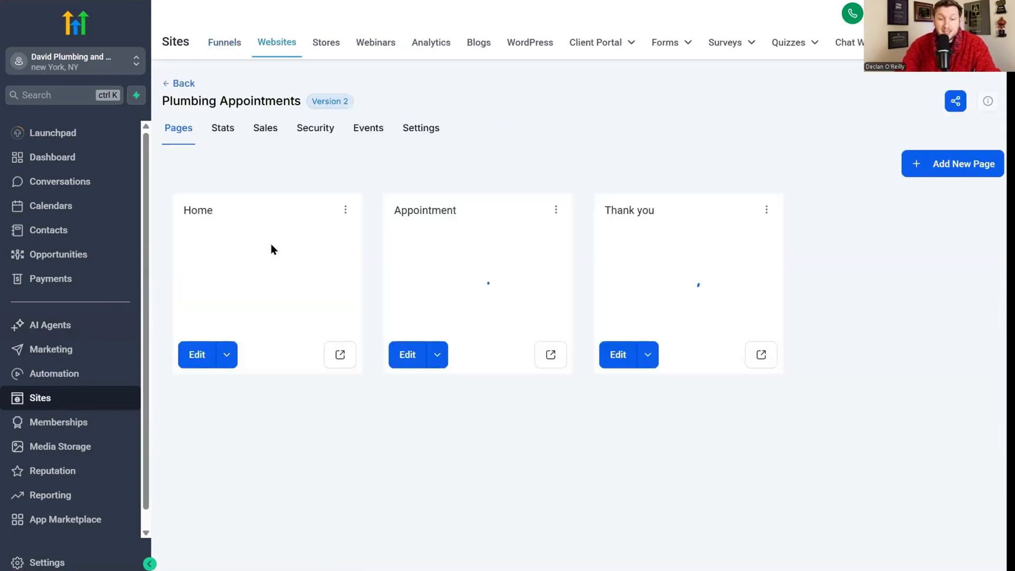
pyautogui.click(421, 128)
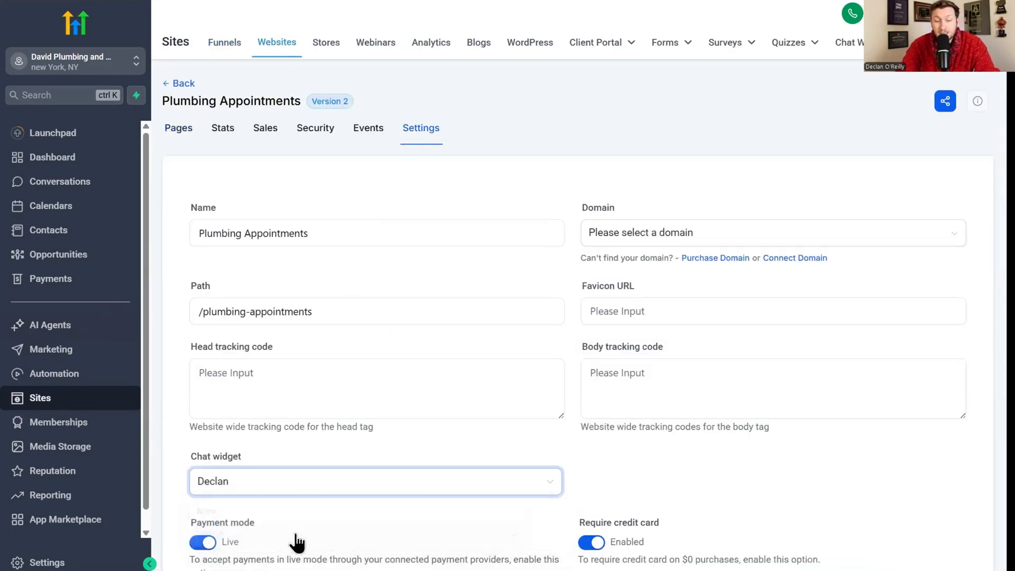
pyautogui.scroll(-3)
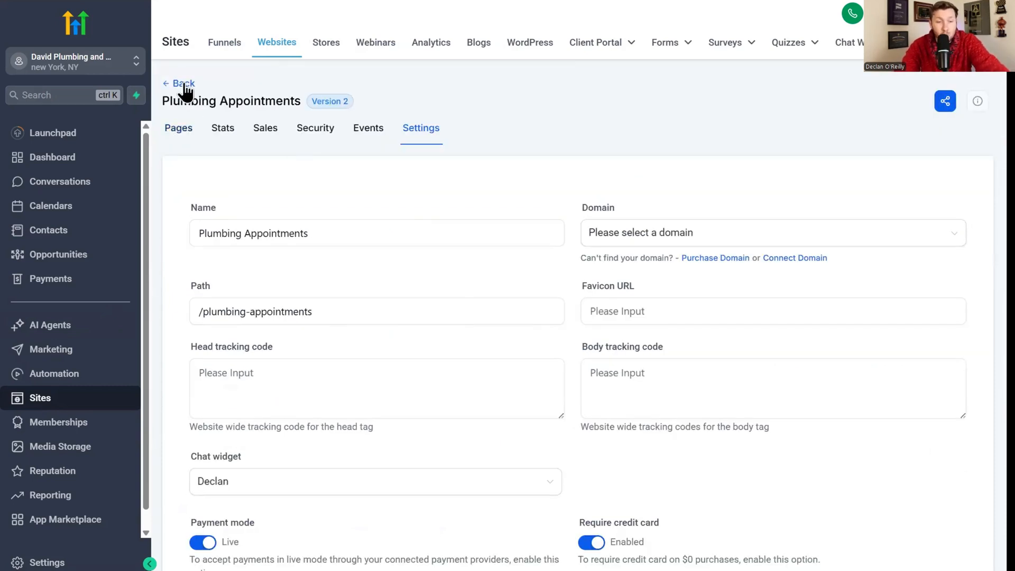
pyautogui.click(178, 128)
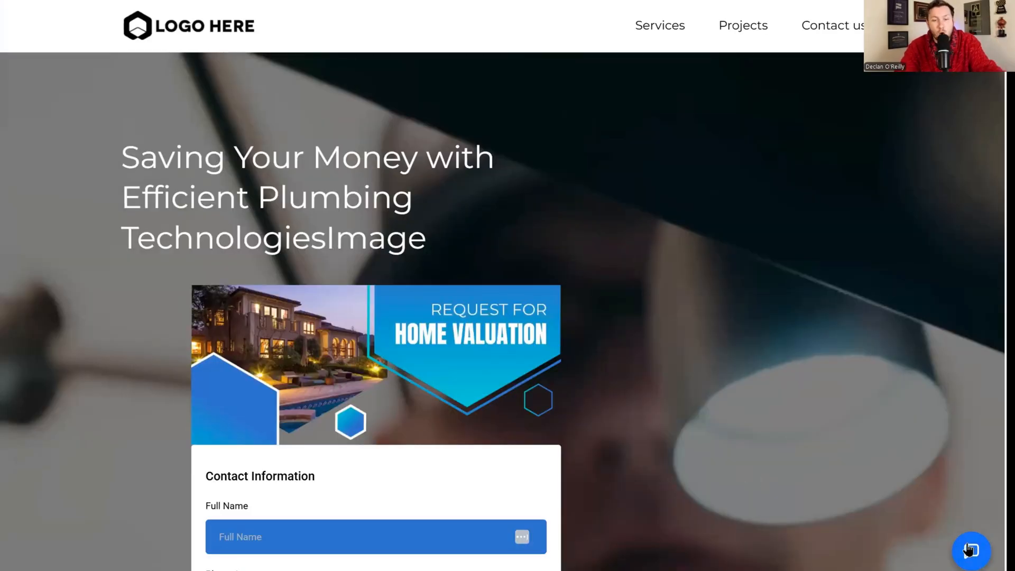
# - Send the test message "hey i need plumbing please help" through the site's chat window and close it
pyautogui.click(971, 551)
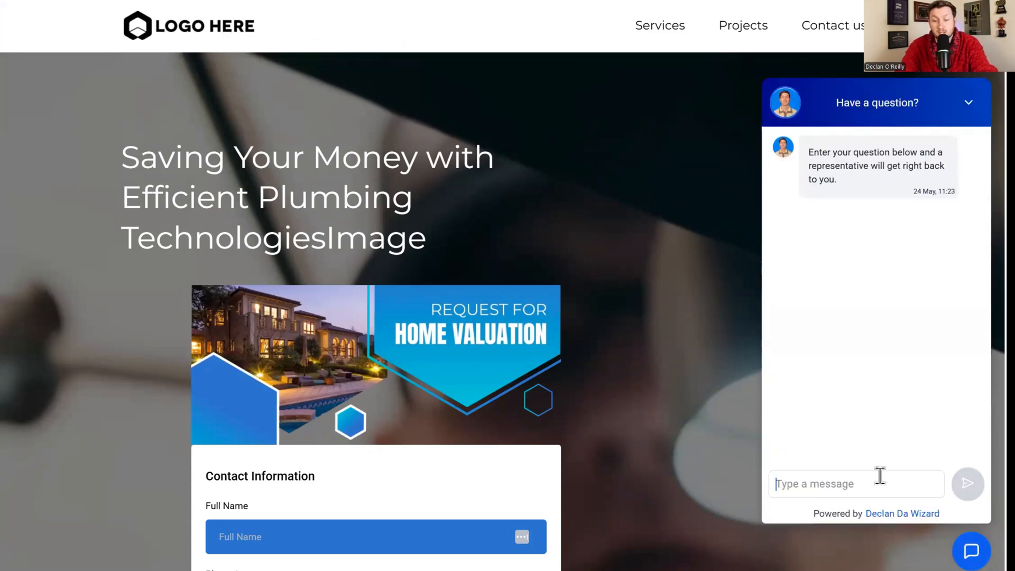
pyautogui.write('hey i need')
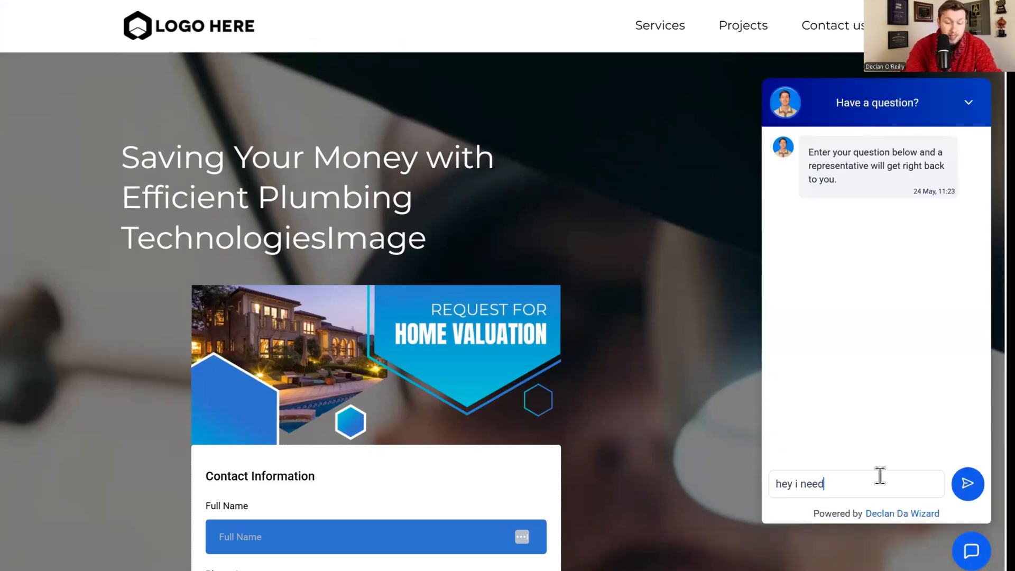
pyautogui.write('plumbing pleas')
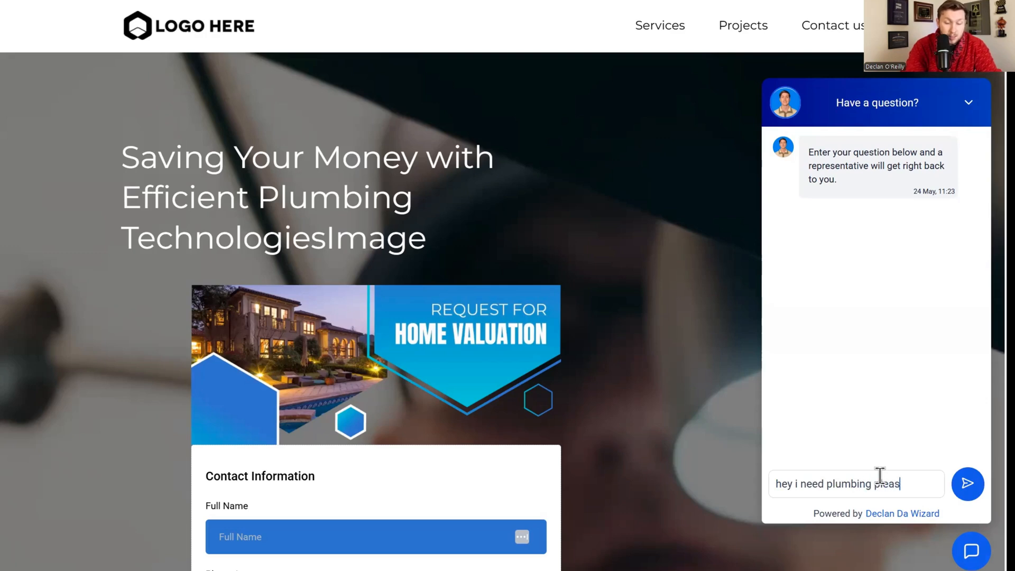
pyautogui.click(968, 483)
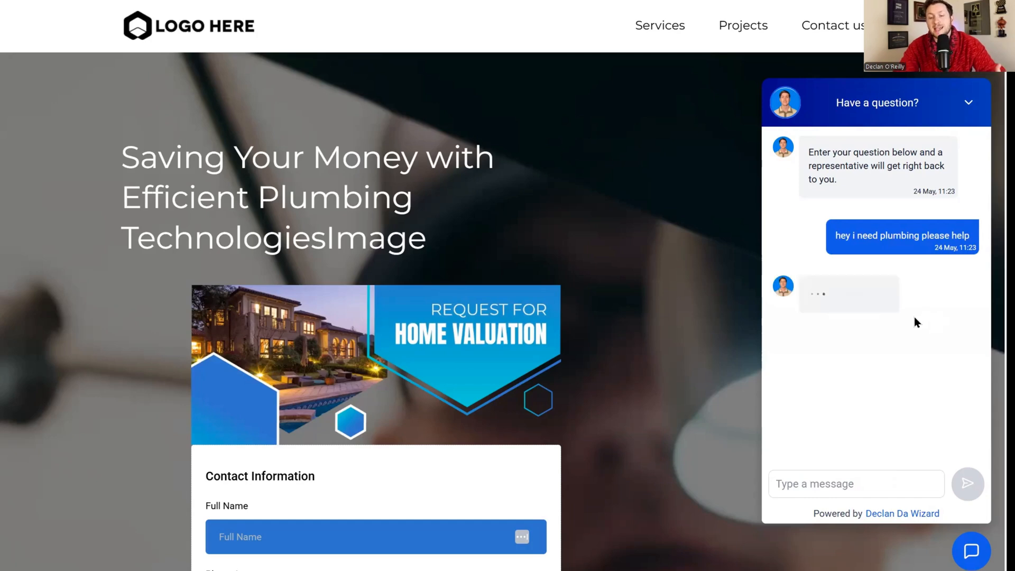
pyautogui.moveTo(871, 313)
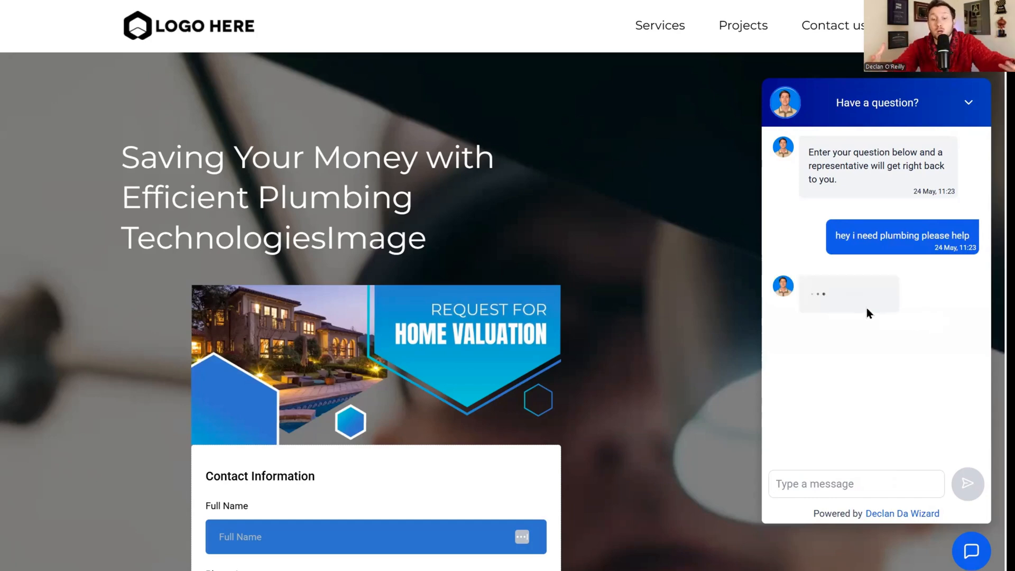
pyautogui.click(856, 483)
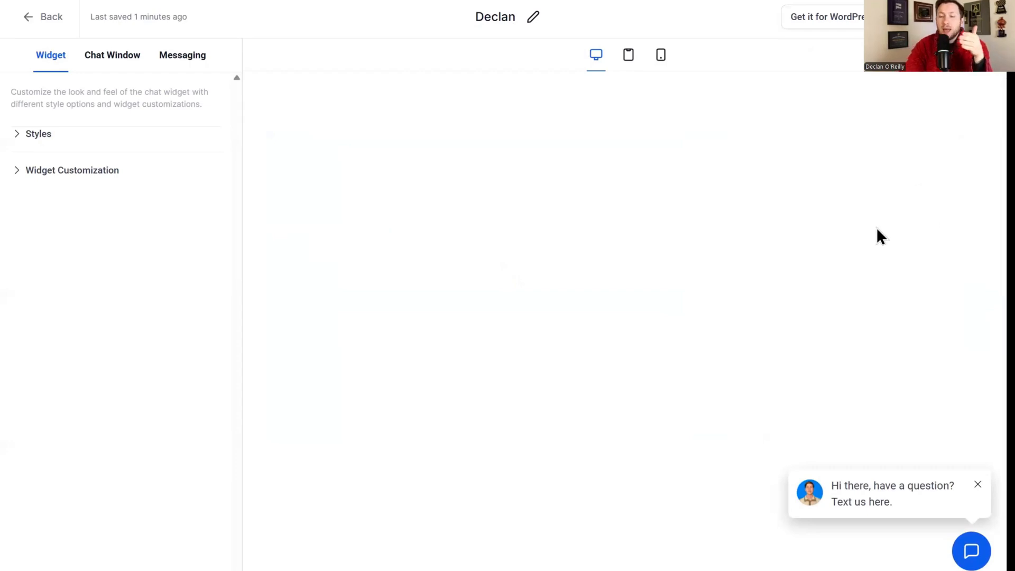
pyautogui.moveTo(671, 380)
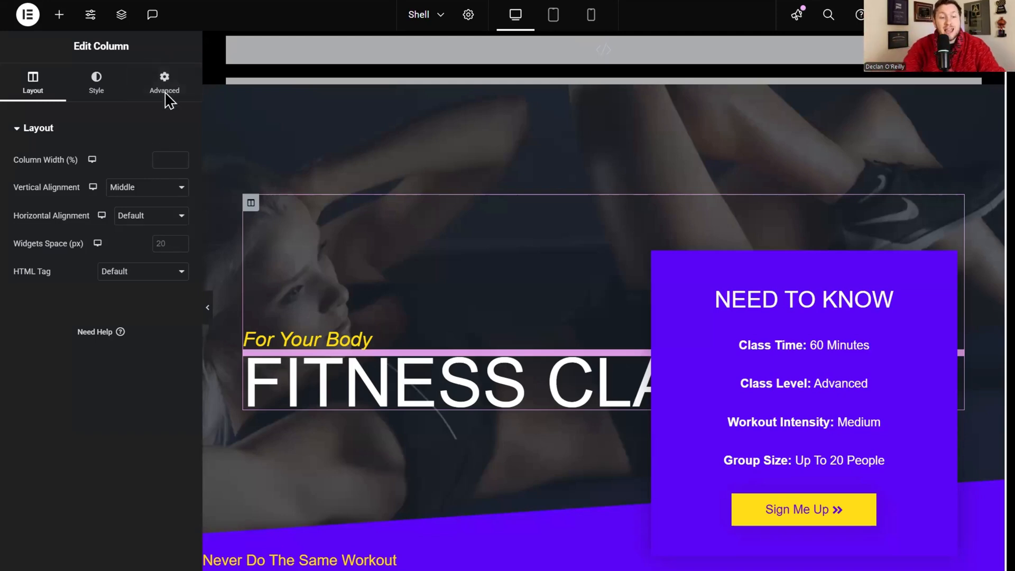
# - Search the Elementor elements panel for 'shortcode' to add the chat widget code
pyautogui.click(60, 14)
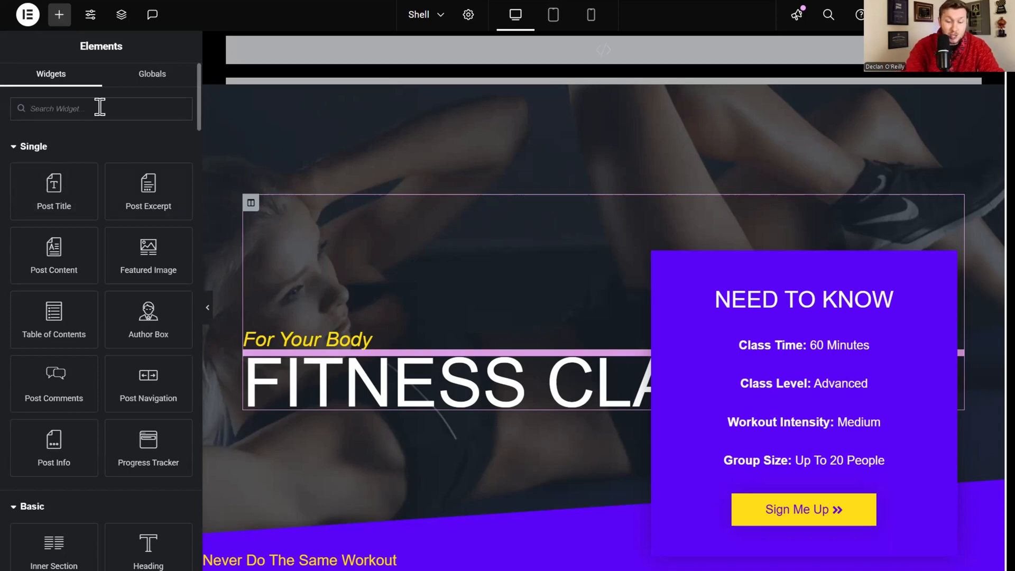
pyautogui.write('short')
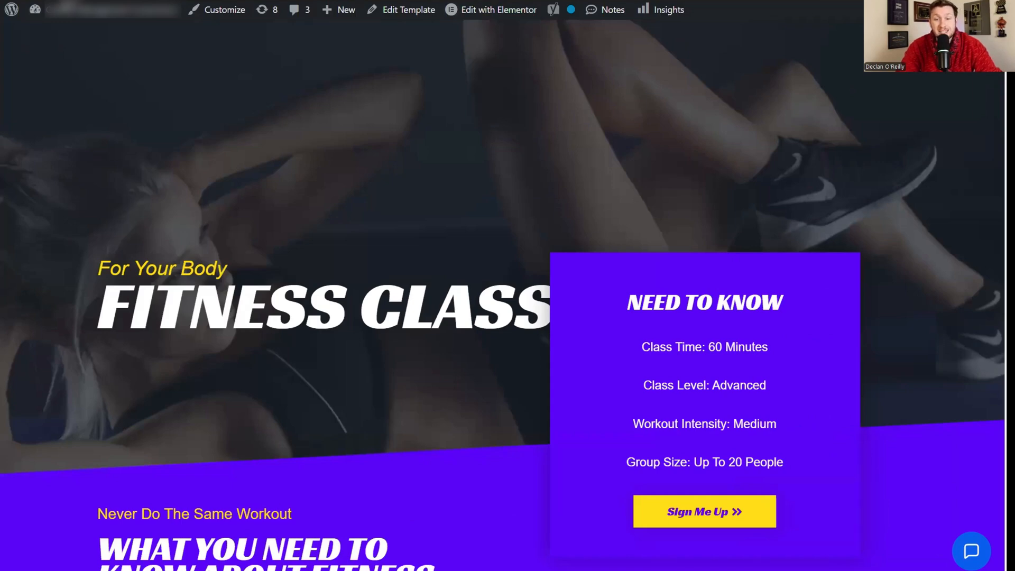
# - Open the "Have a question?" chat window on the live Fitness Class page, then close it
pyautogui.click(971, 551)
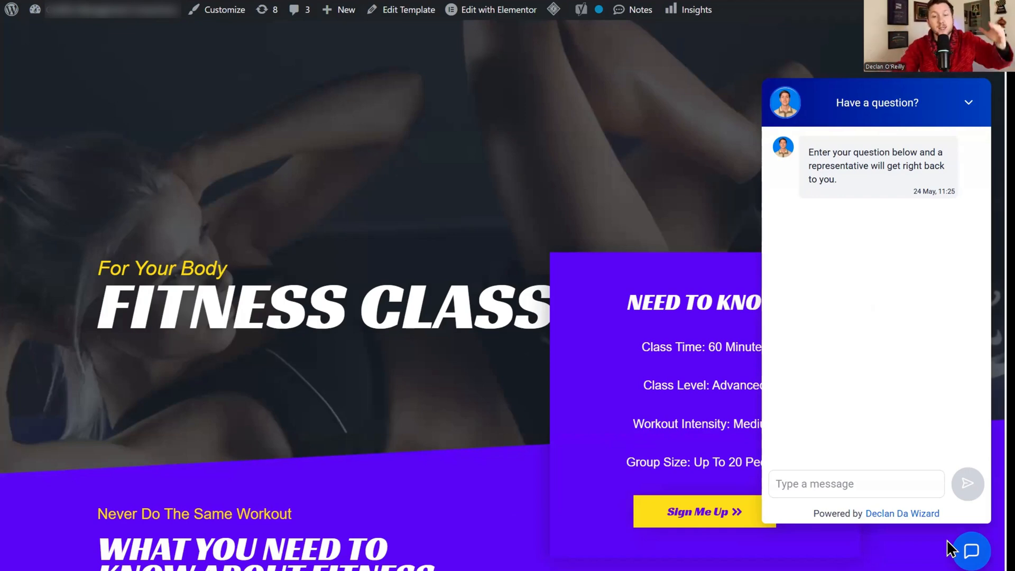
pyautogui.click(855, 484)
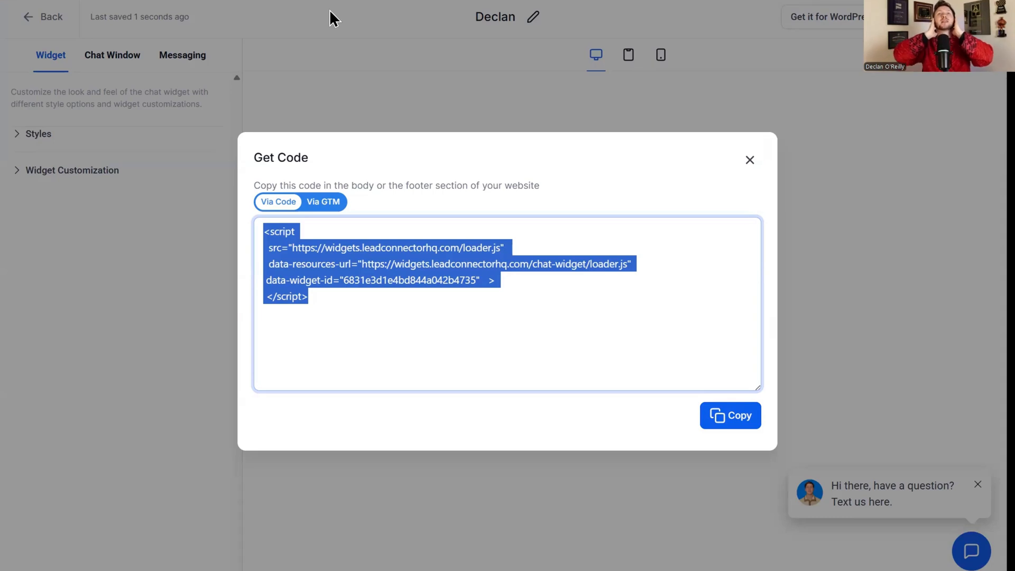
pyautogui.moveTo(307, 61)
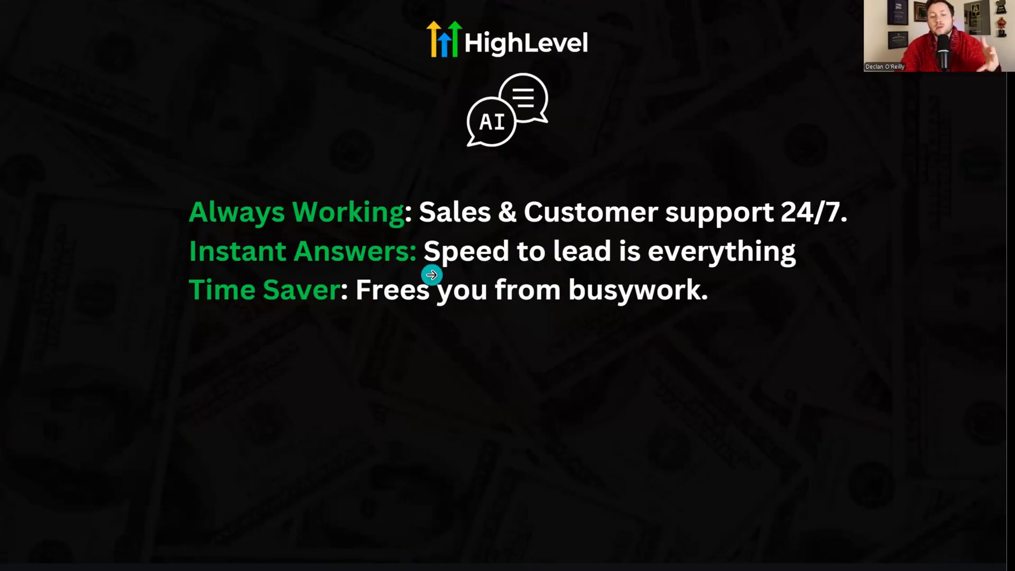
pyautogui.moveTo(429, 220)
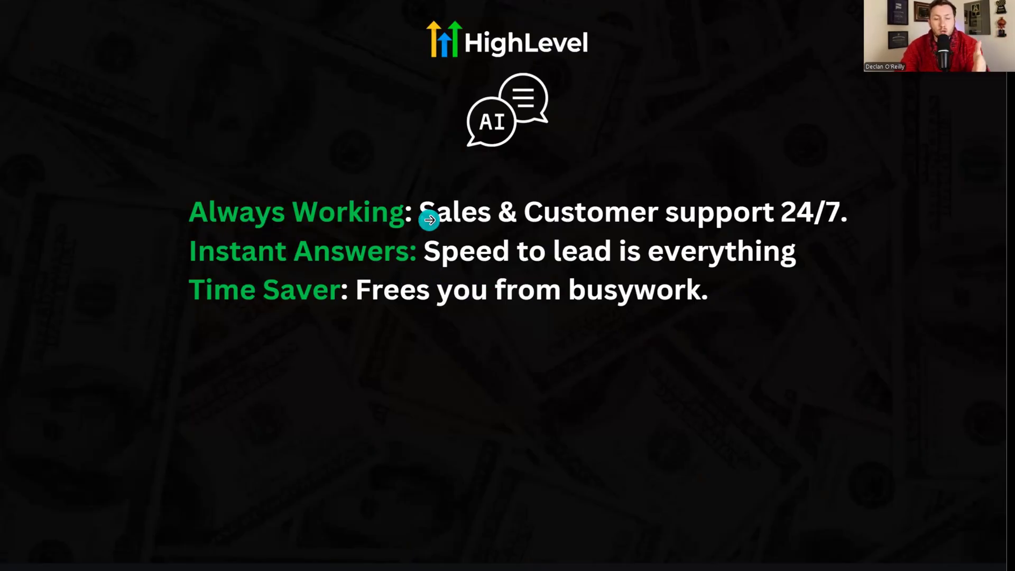
pyautogui.moveTo(333, 253)
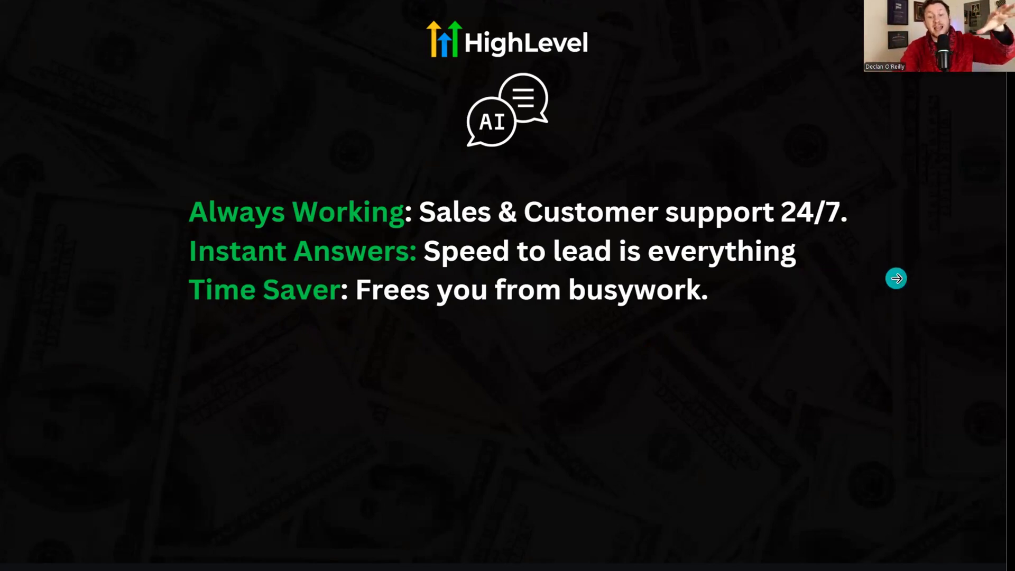
# - Advance the slide animation to reveal the $297 and $497 prices
pyautogui.click(896, 278)
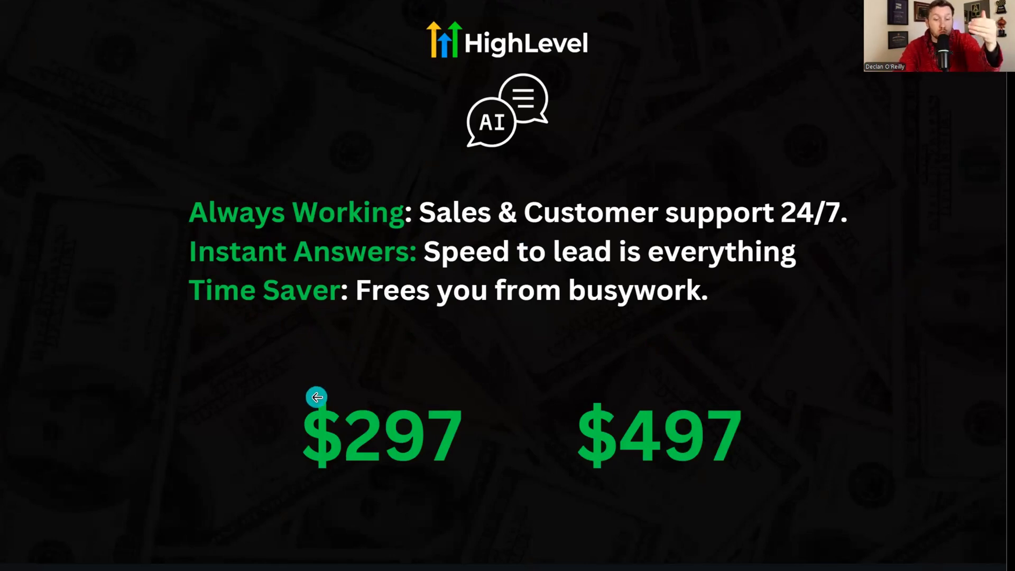